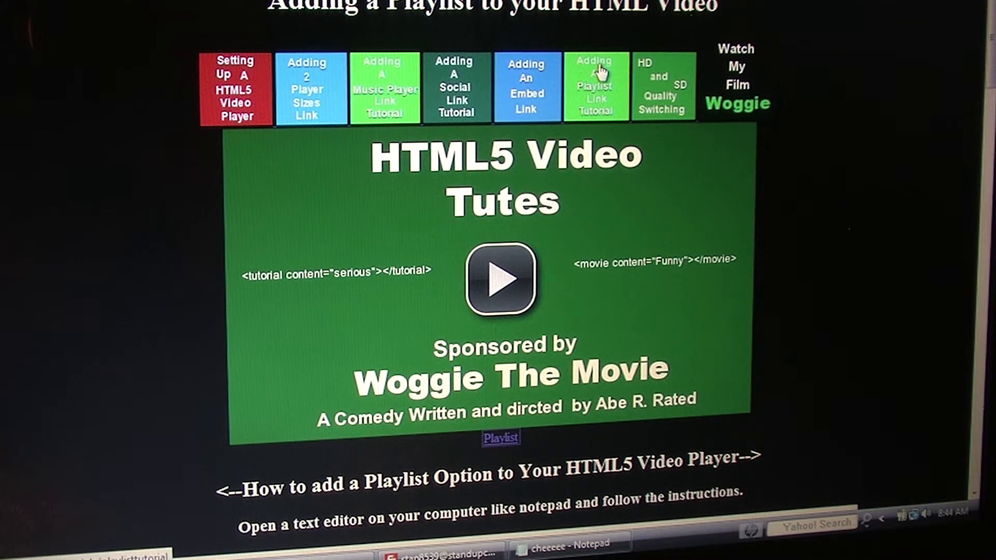
pyautogui.moveTo(577, 197)
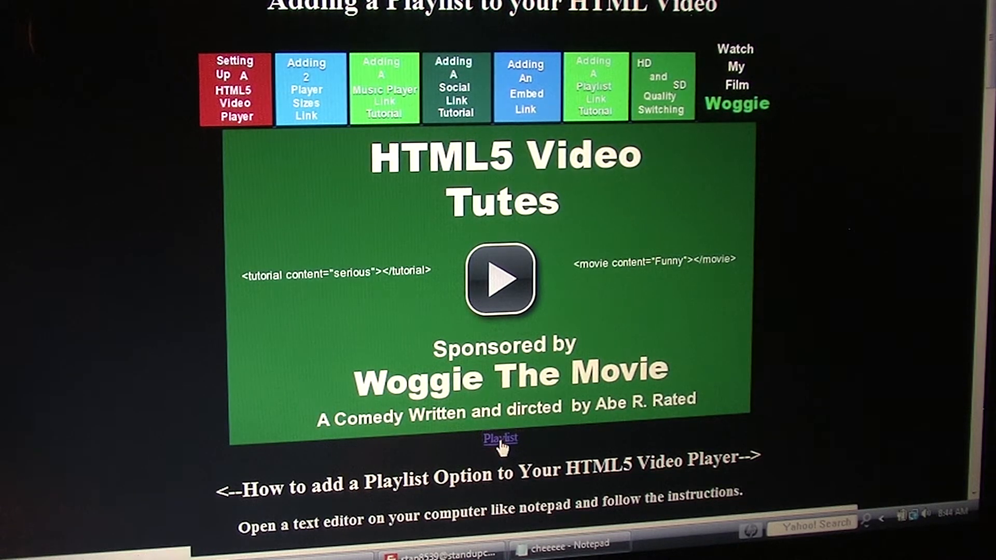
# Step: Try the Playlist thumbnail menu under the video, then Close it to return to the tutorial page
pyautogui.click(499, 438)
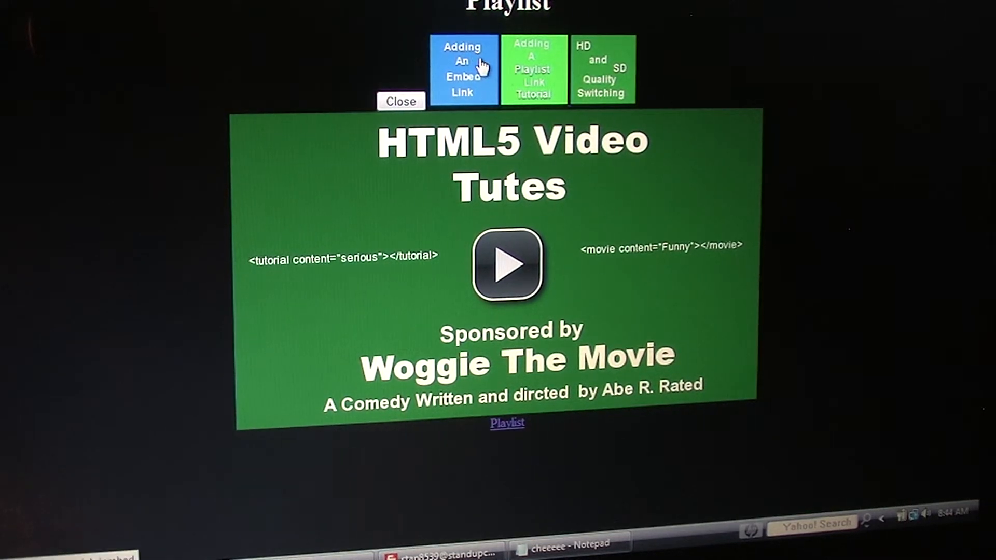
pyautogui.moveTo(680, 80)
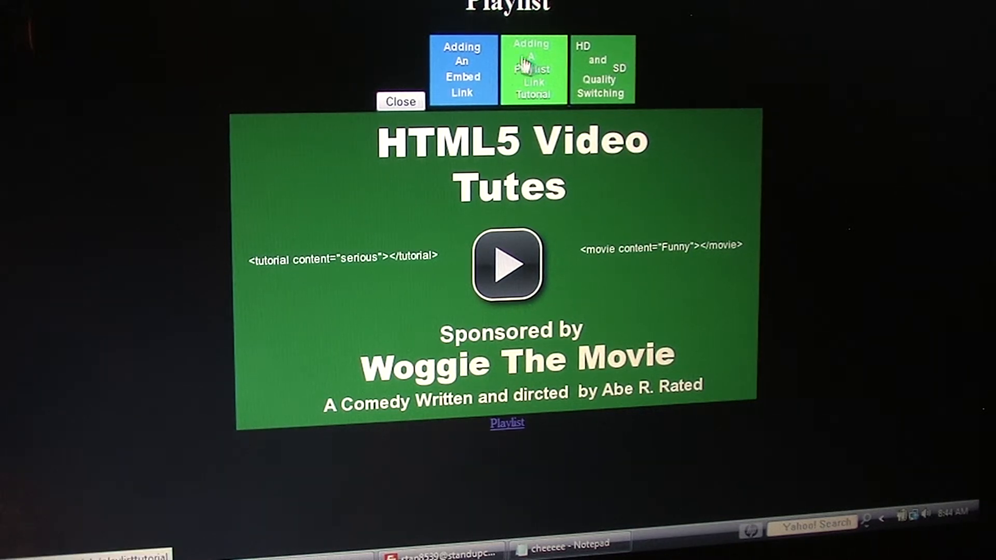
pyautogui.moveTo(652, 96)
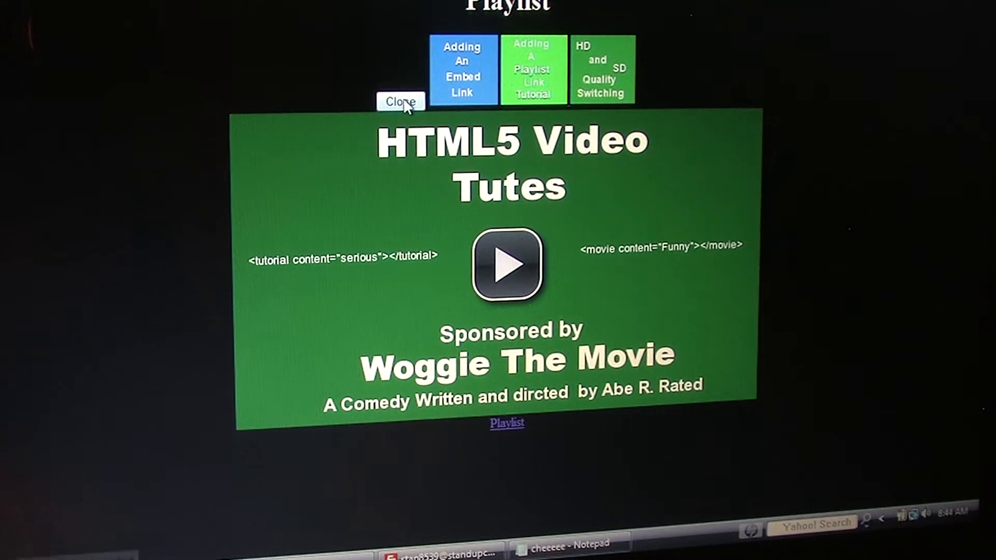
pyautogui.click(399, 101)
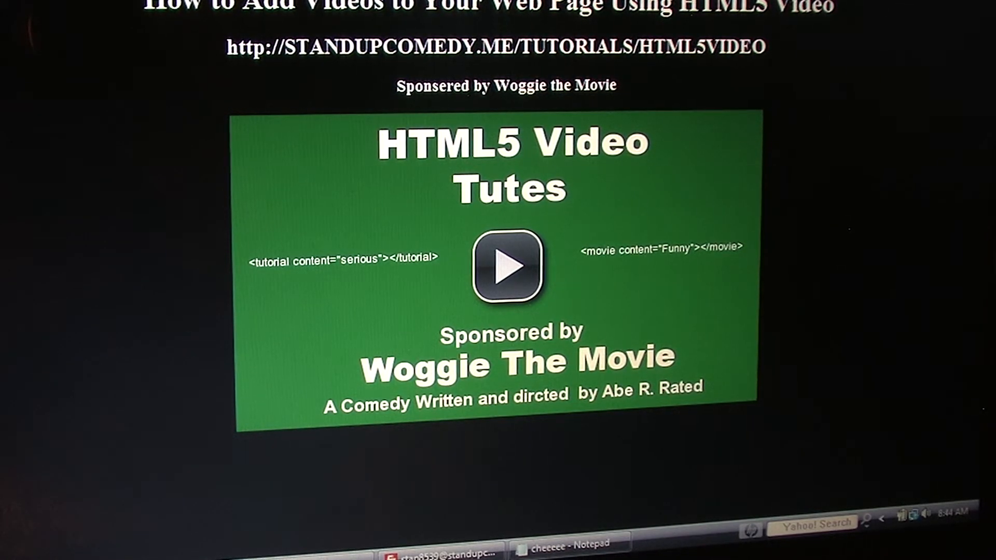
# Step: Load the tutscreen HTML source via File > Open with All Files shown, alongside a new blank document
pyautogui.click(19, 550)
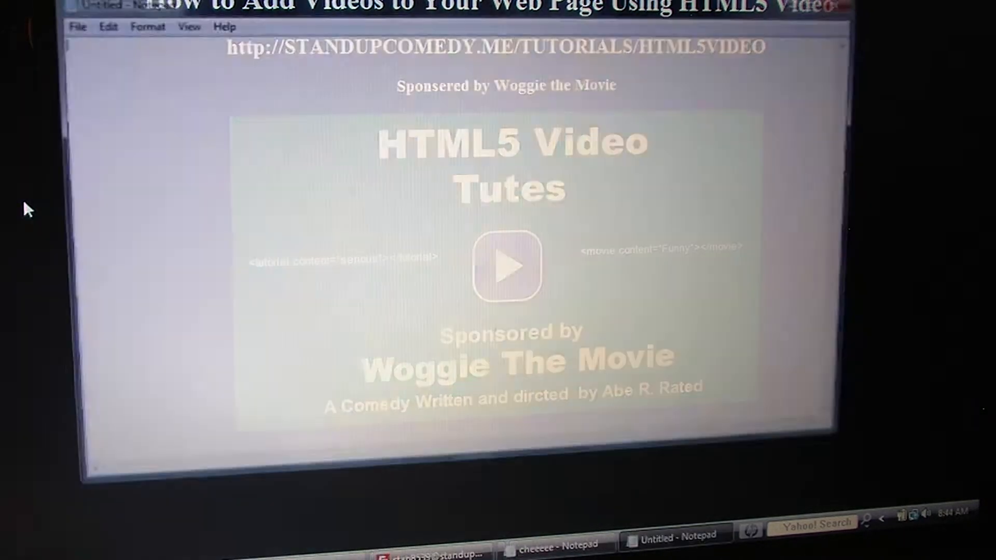
pyautogui.click(71, 26)
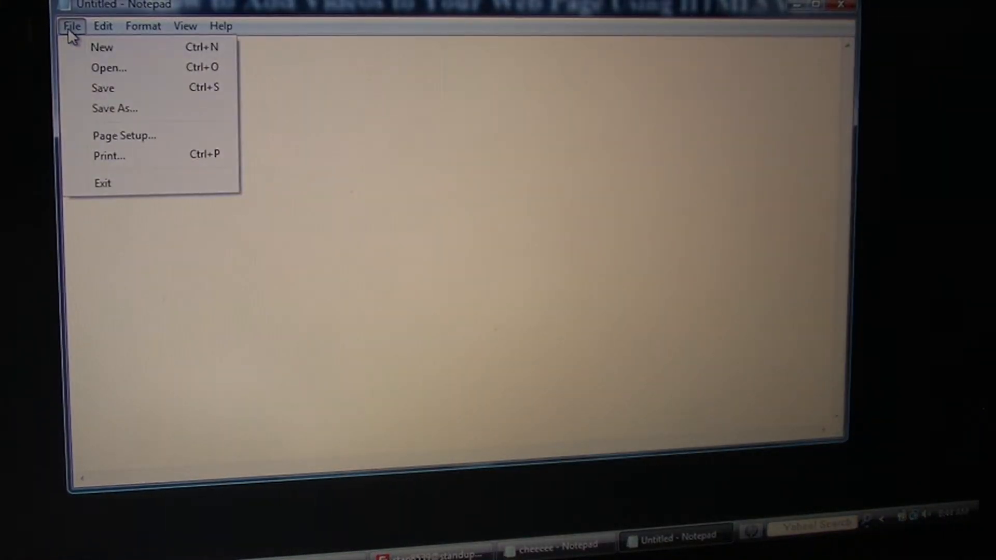
pyautogui.click(109, 68)
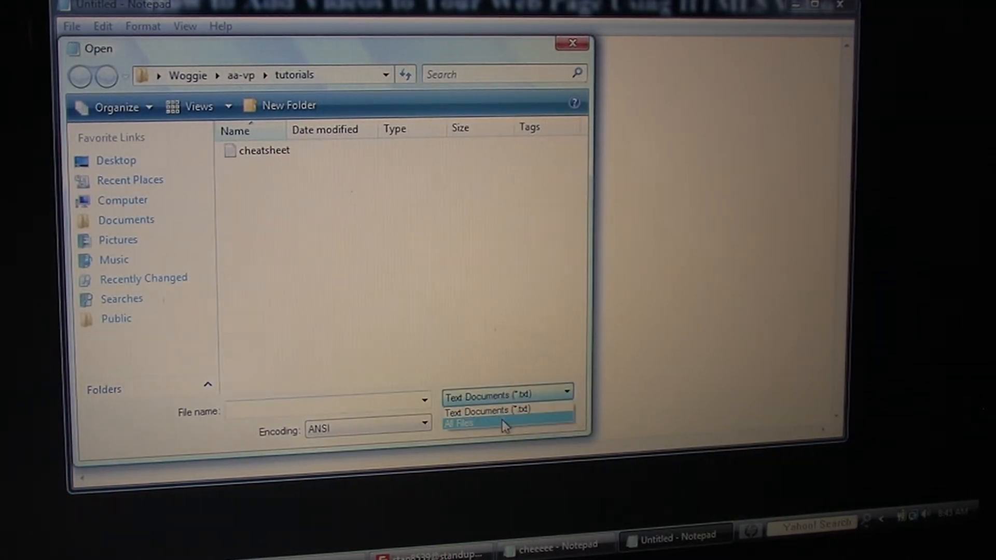
pyautogui.click(459, 423)
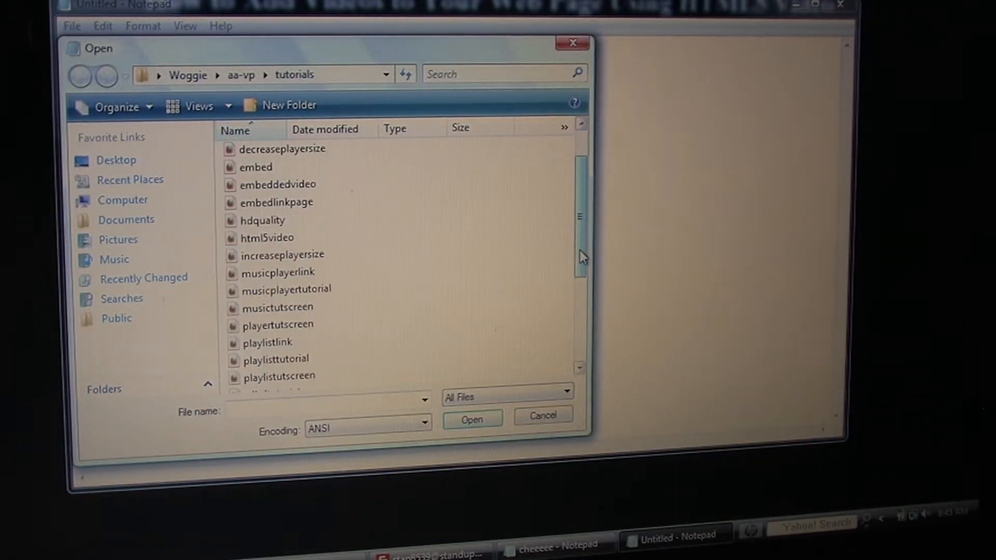
pyautogui.scroll(-3)
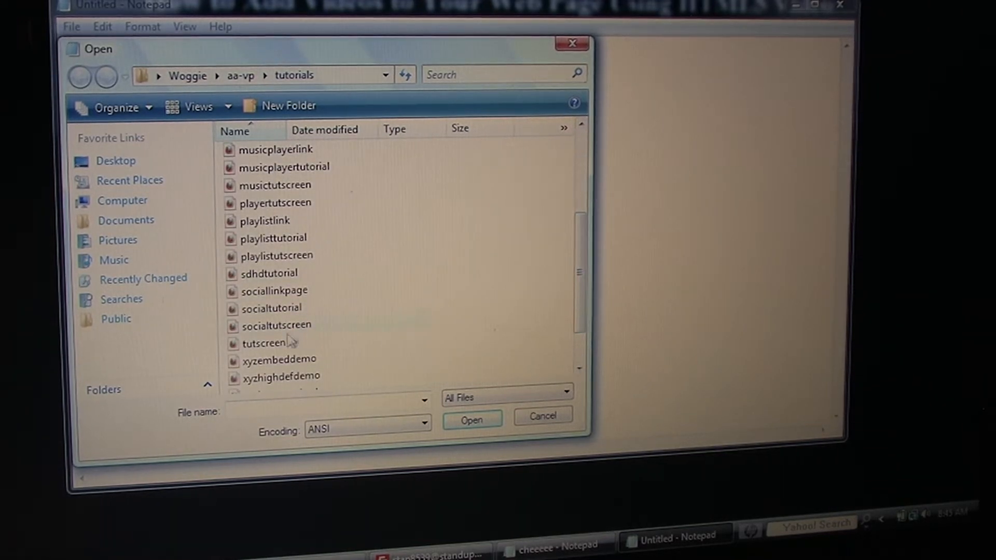
pyautogui.doubleClick(262, 343)
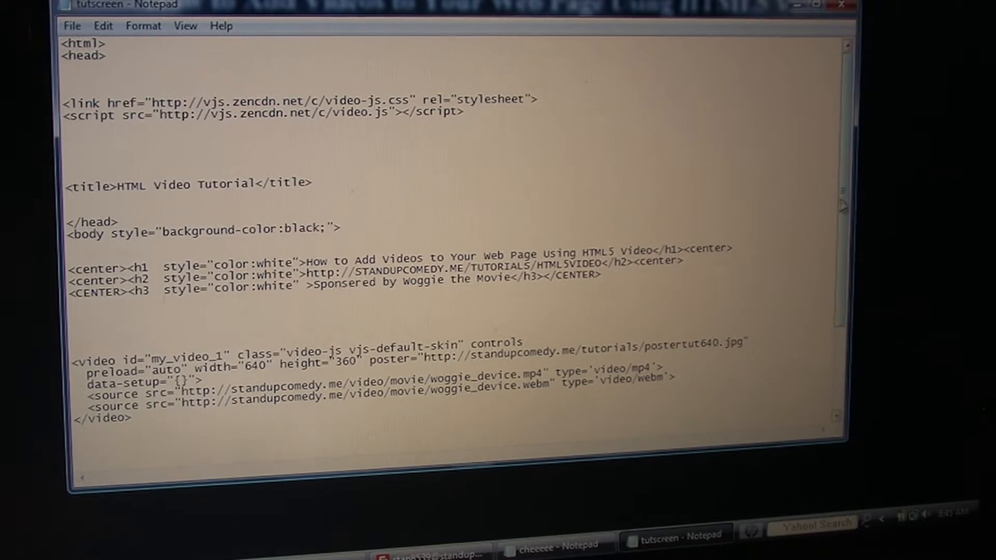
pyautogui.scroll(-3)
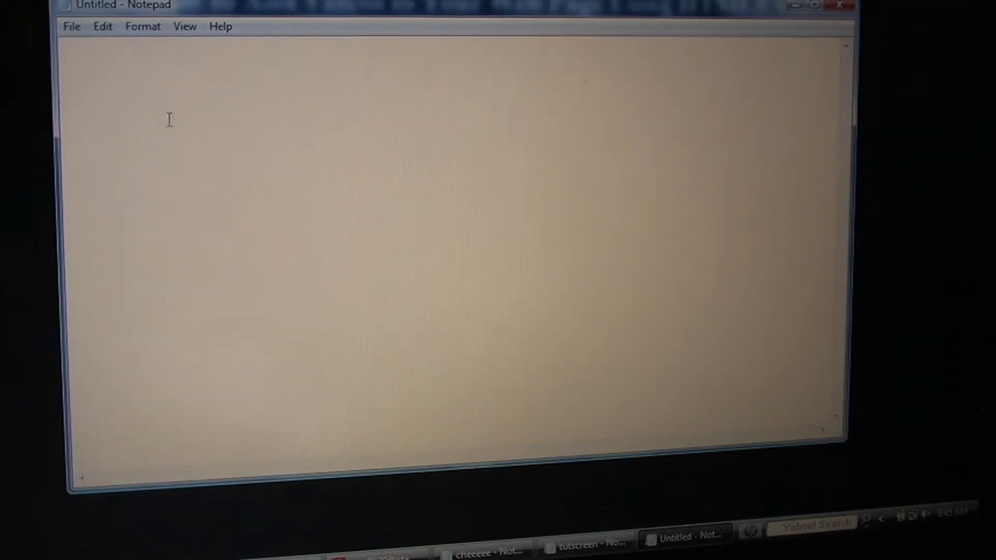
# Step: Paste the copied tutscreen page code into the blank document
pyautogui.rightClick(168, 119)
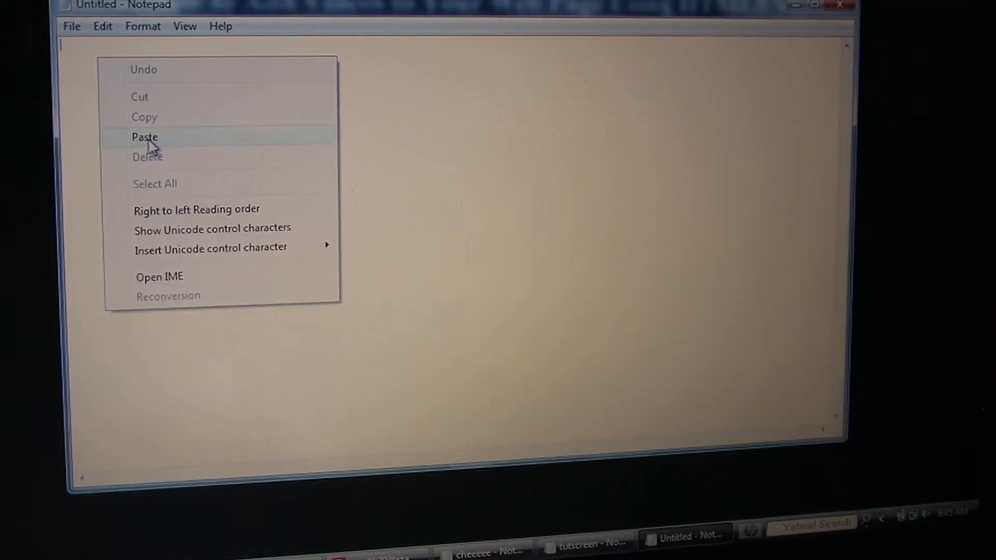
pyautogui.click(144, 137)
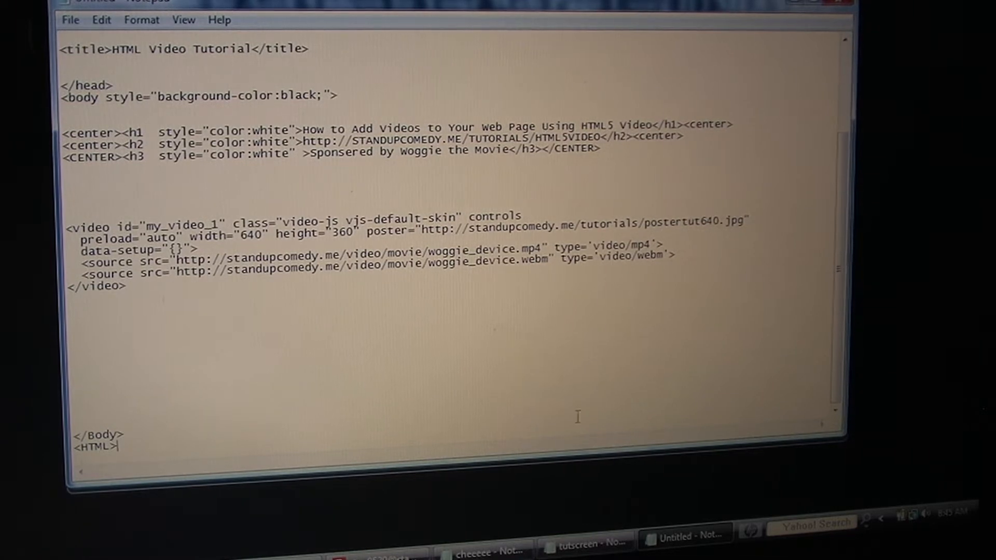
pyautogui.moveTo(158, 218)
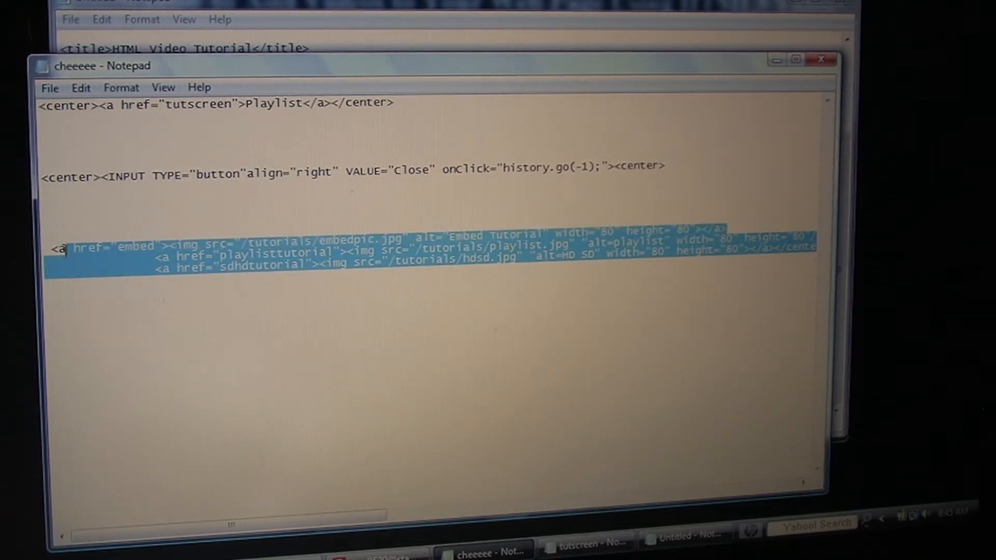
# Step: Add the three thumbnail link lines from cheeeee above the video, with the Close button line above them
pyautogui.rightClick(69, 260)
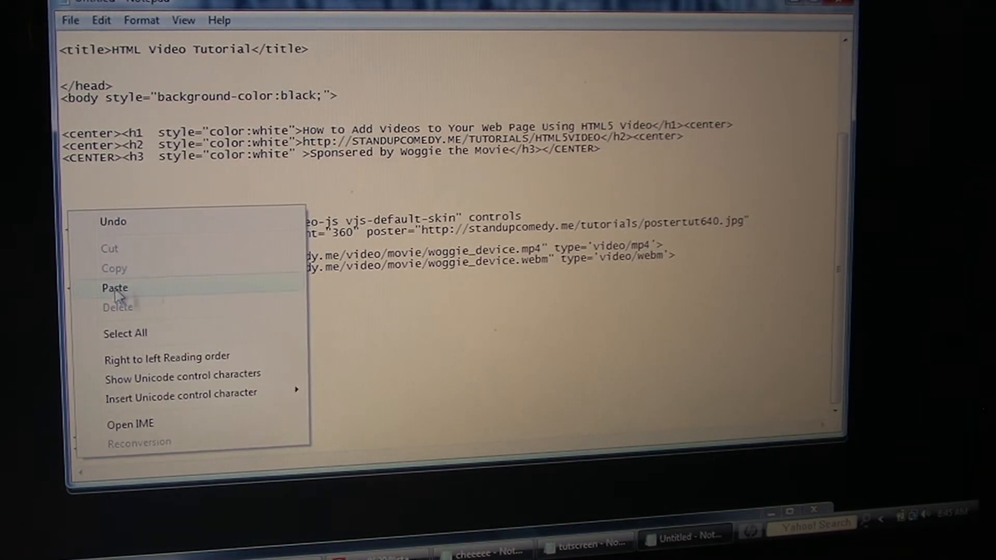
pyautogui.click(114, 287)
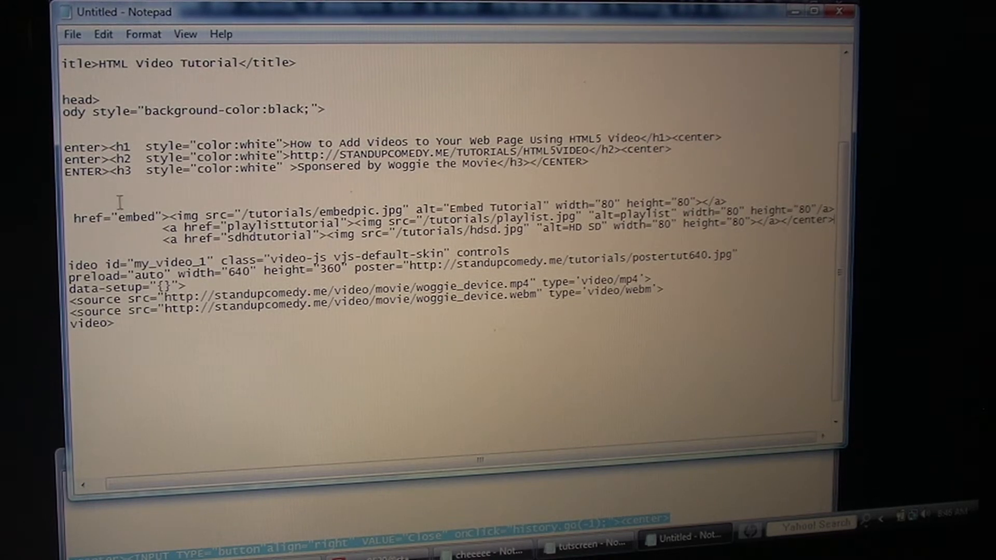
pyautogui.hscroll(-3)
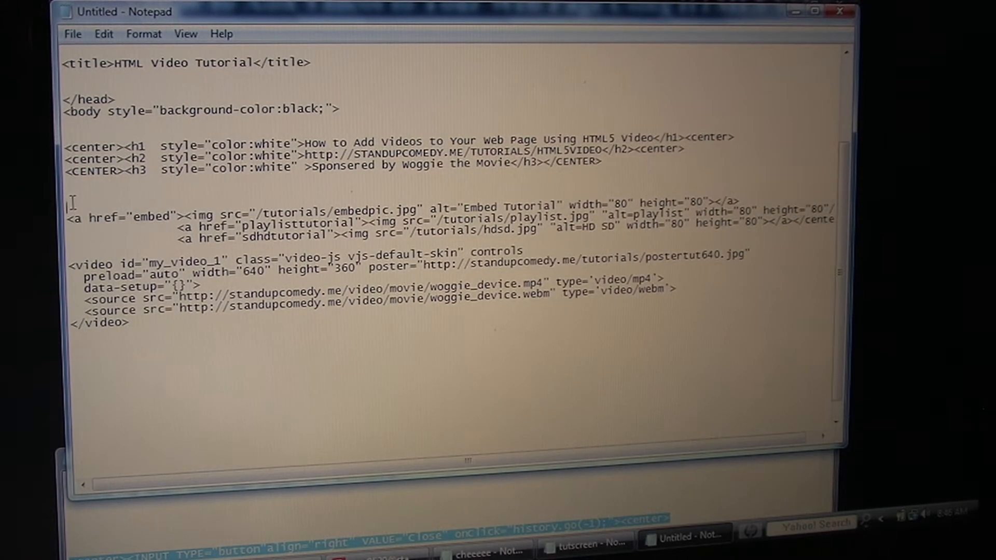
pyautogui.rightClick(70, 203)
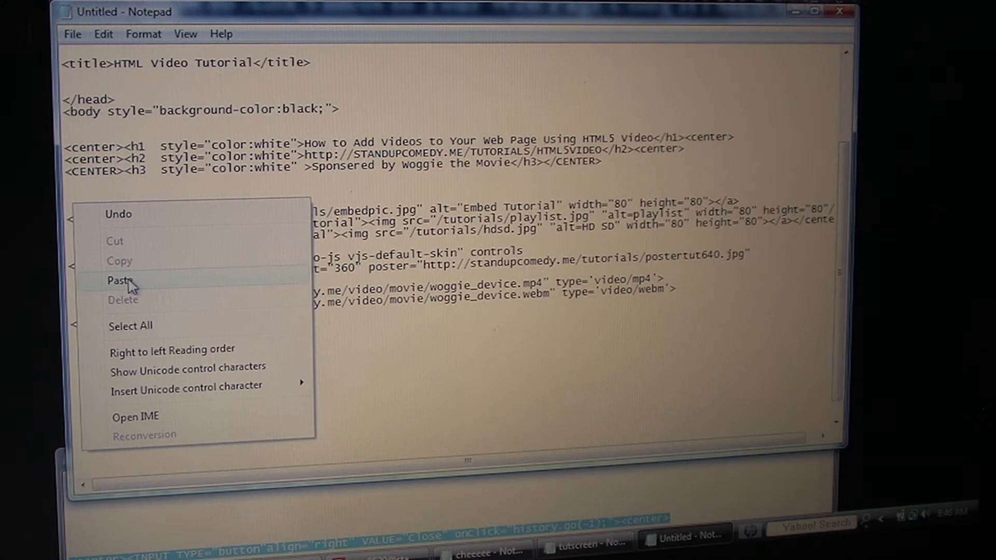
pyautogui.click(121, 281)
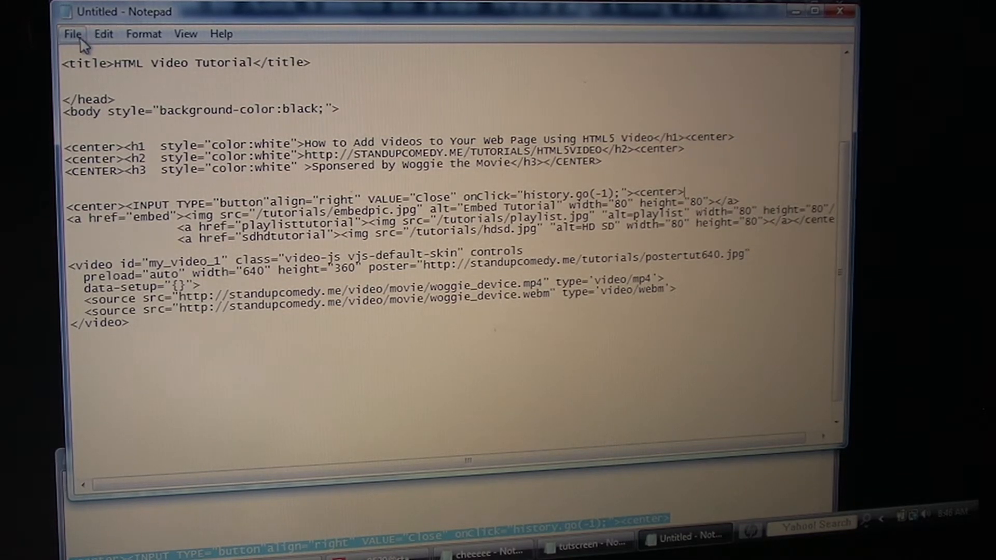
# Step: Save the playlist menu page as playlisttutscreen.html in the tutorials folder
pyautogui.click(71, 33)
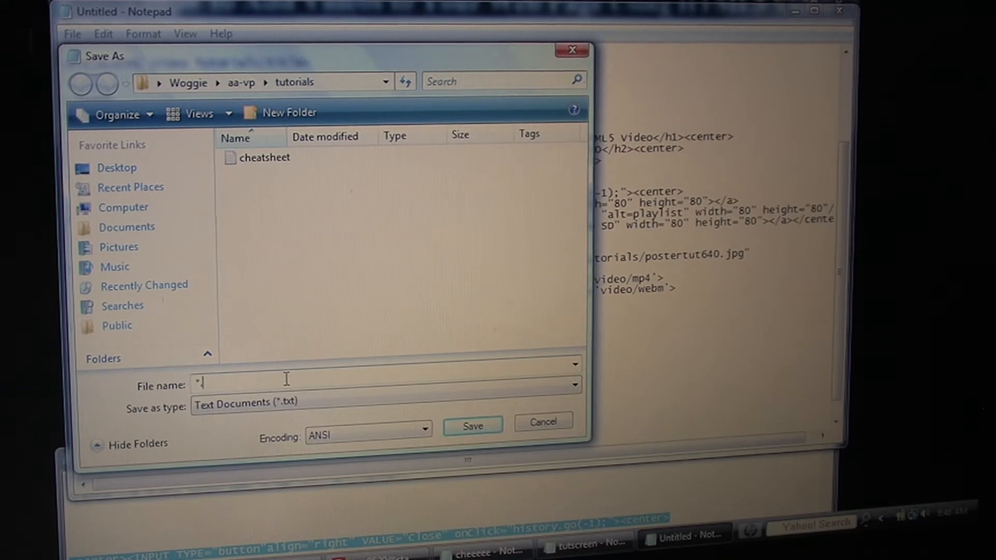
pyautogui.write('p')
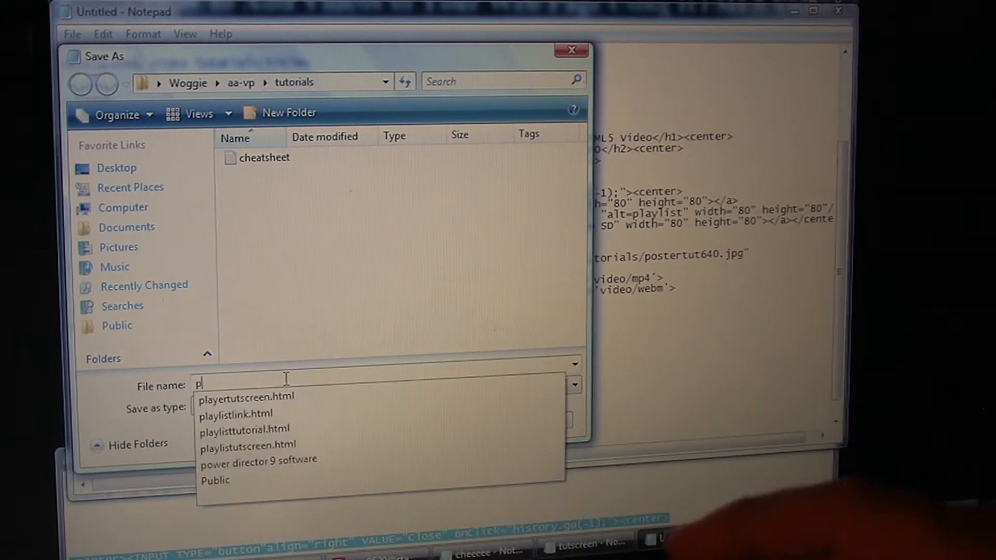
pyautogui.write('laylisttut')
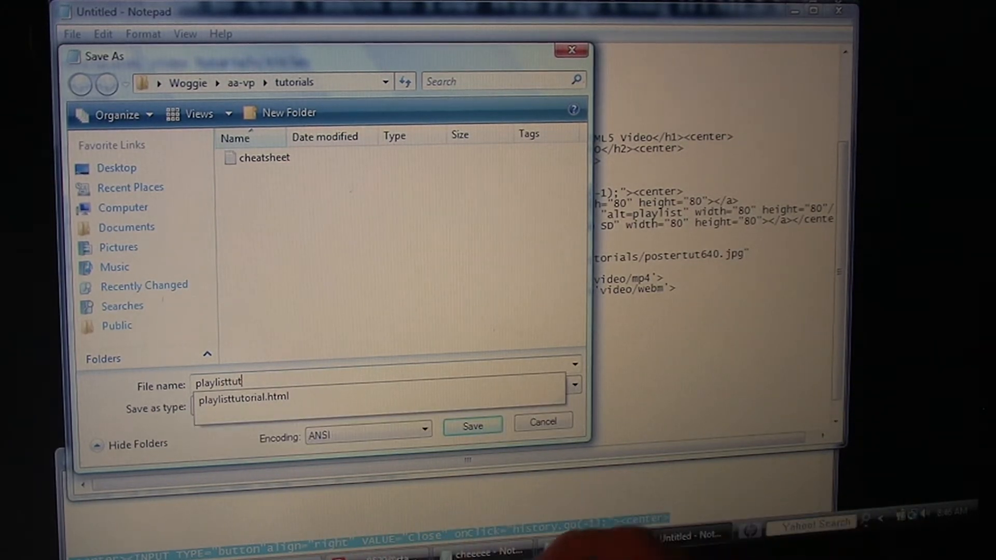
pyautogui.write('screen.')
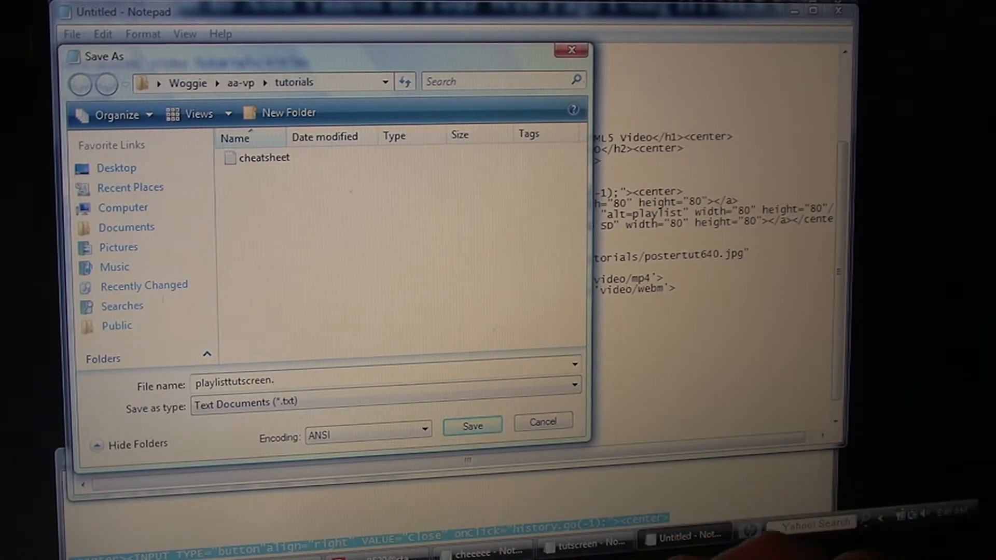
pyautogui.write('html')
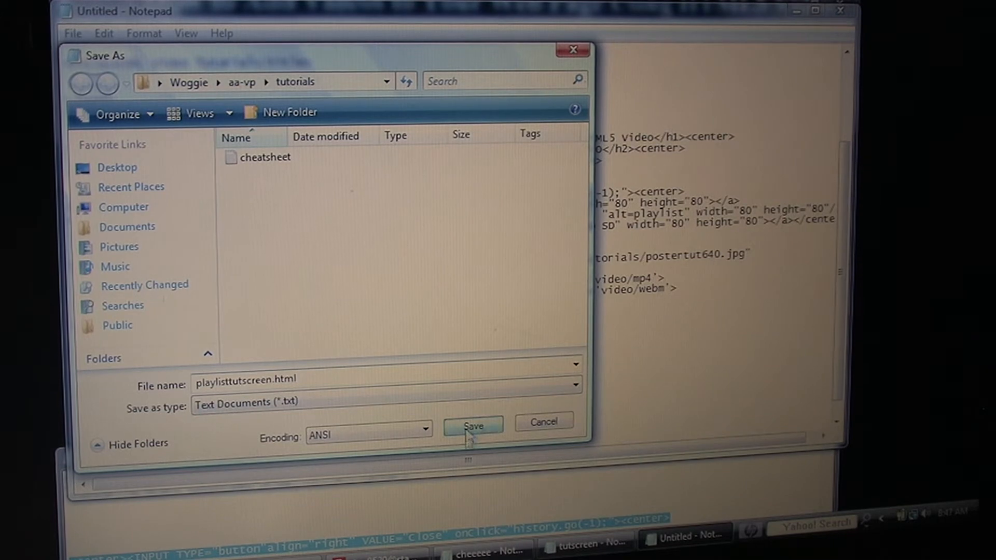
pyautogui.click(472, 425)
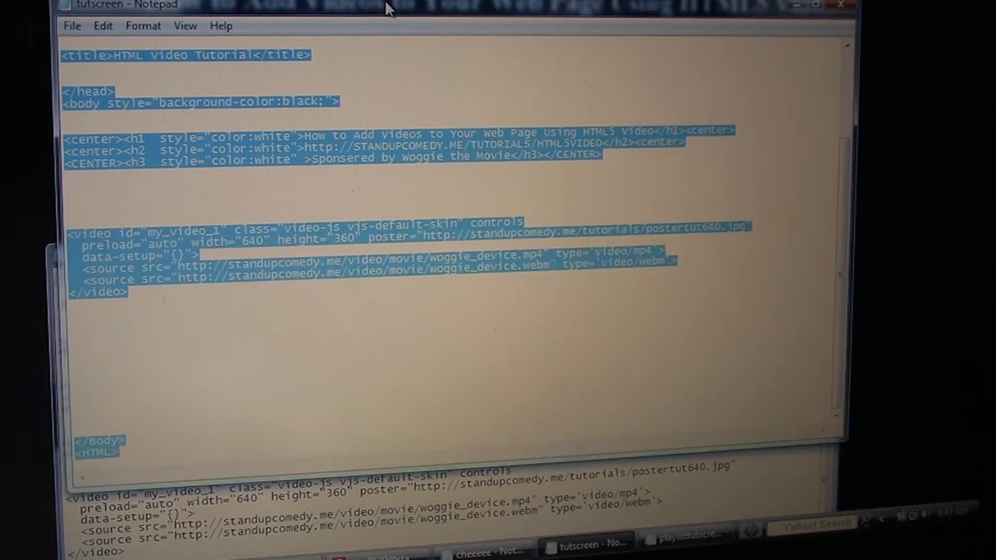
# Step: Paste the Playlist anchor under </video> in tutscreen and point its href to playlisttutscreen
pyautogui.click(480, 168)
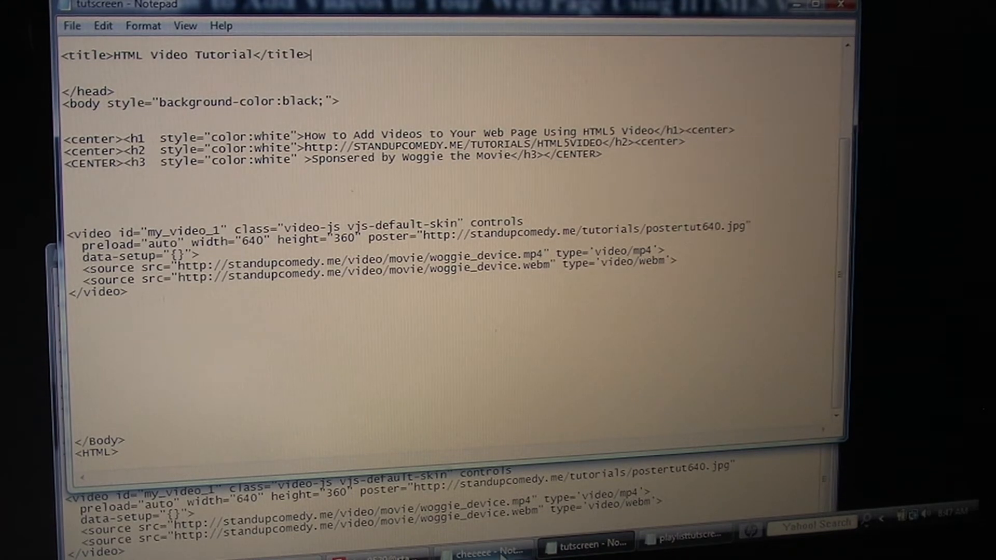
pyautogui.click(482, 549)
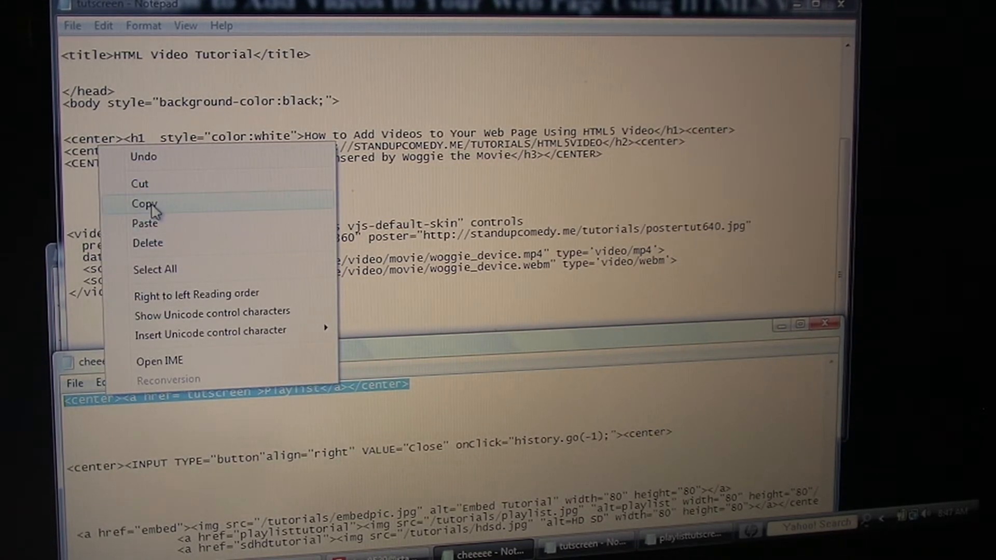
pyautogui.click(145, 203)
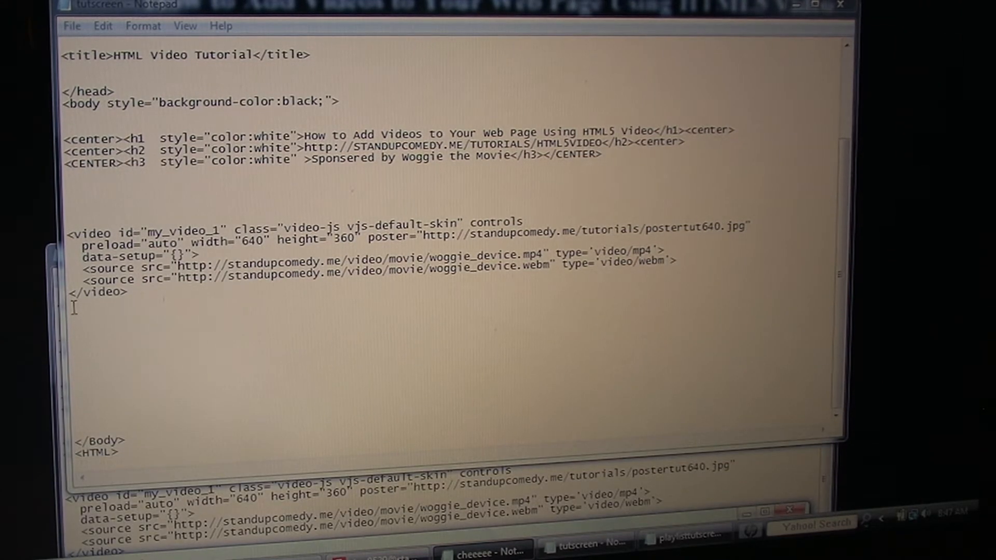
pyautogui.rightClick(73, 308)
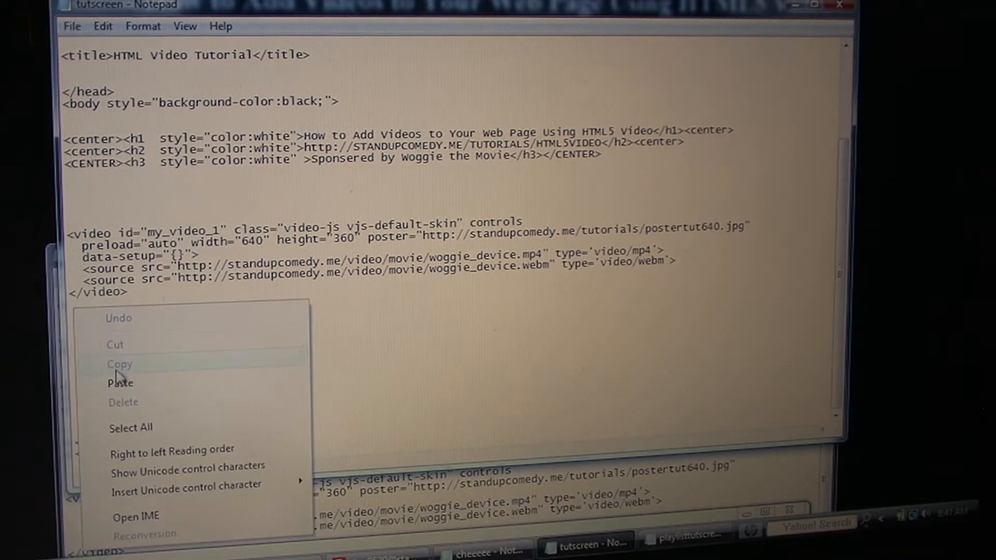
pyautogui.click(120, 382)
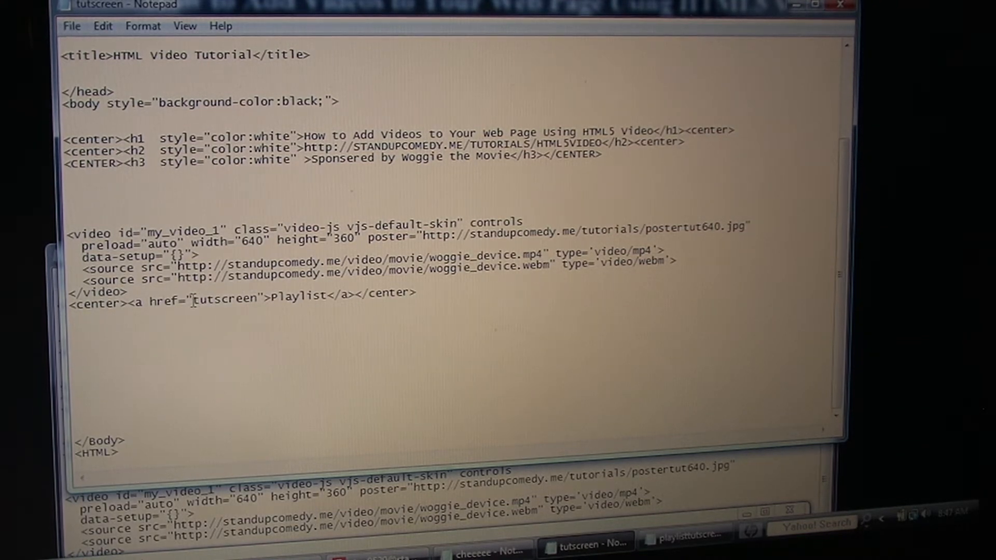
pyautogui.write('p')
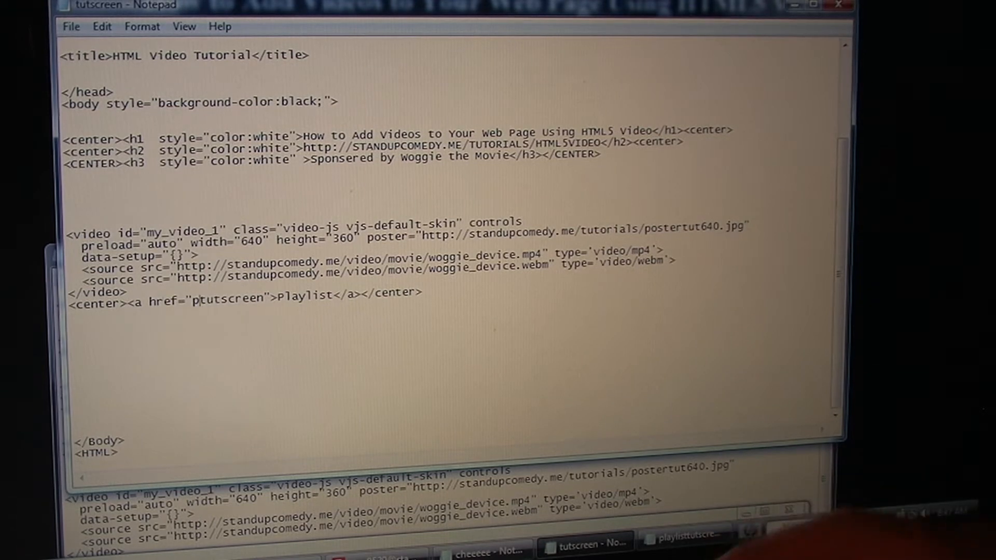
pyautogui.write('laylist')
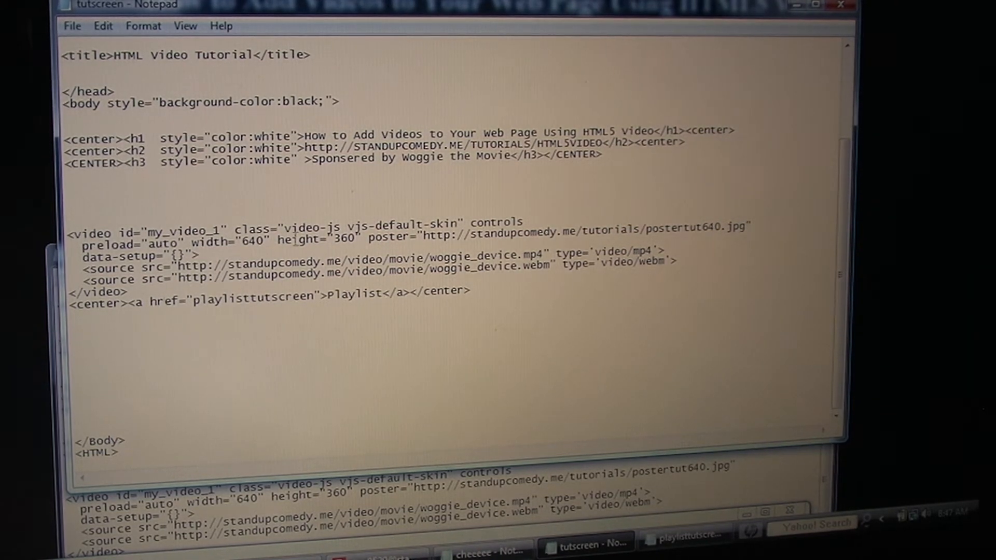
pyautogui.click(72, 25)
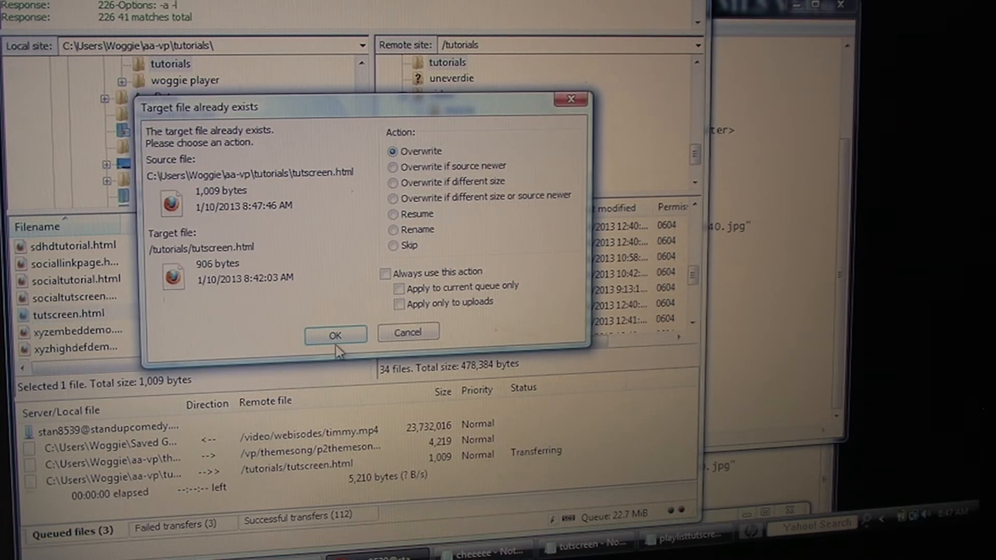
# Step: Overwrite tutscreen.html on the server, refresh the local tutorials folder and select playlisttutscreen.html
pyautogui.click(335, 335)
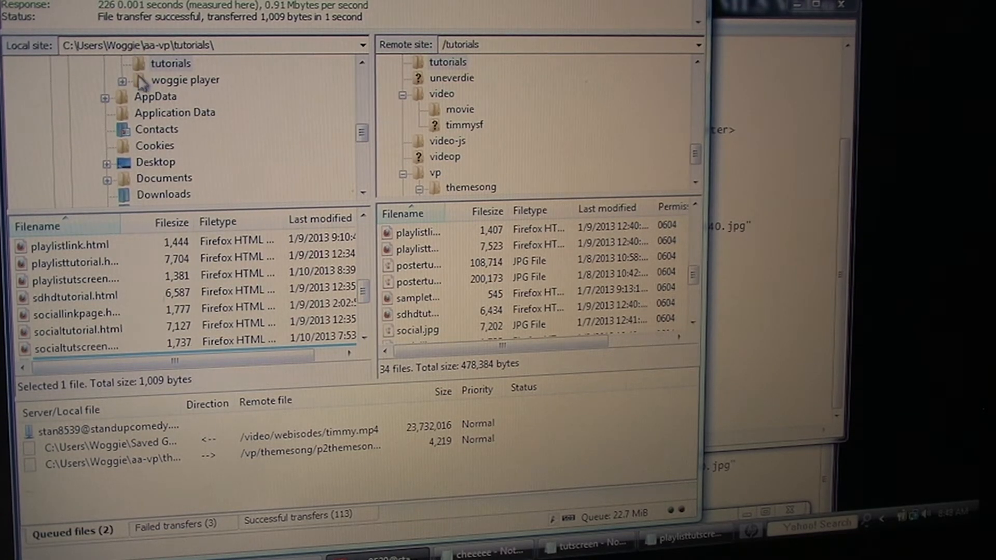
pyautogui.click(169, 63)
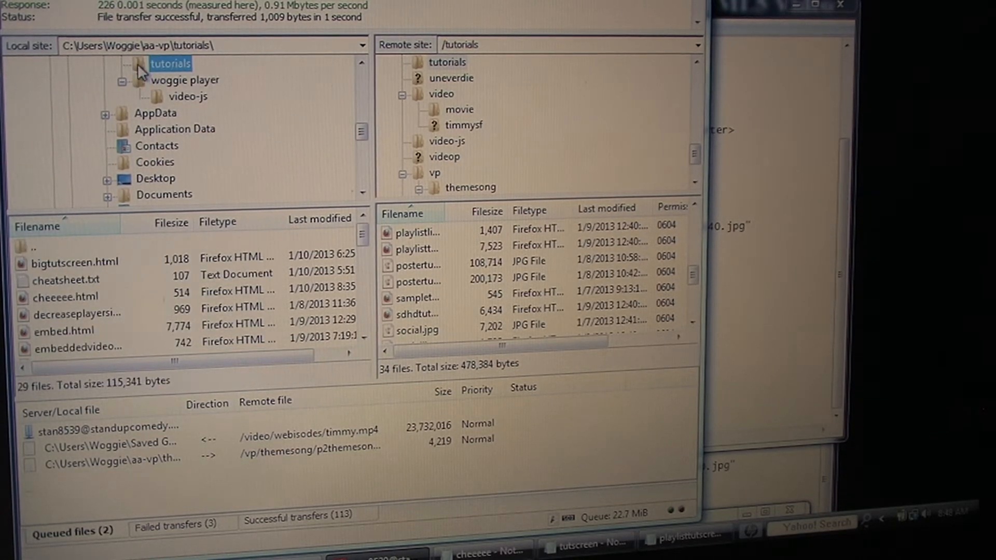
pyautogui.scroll(-3)
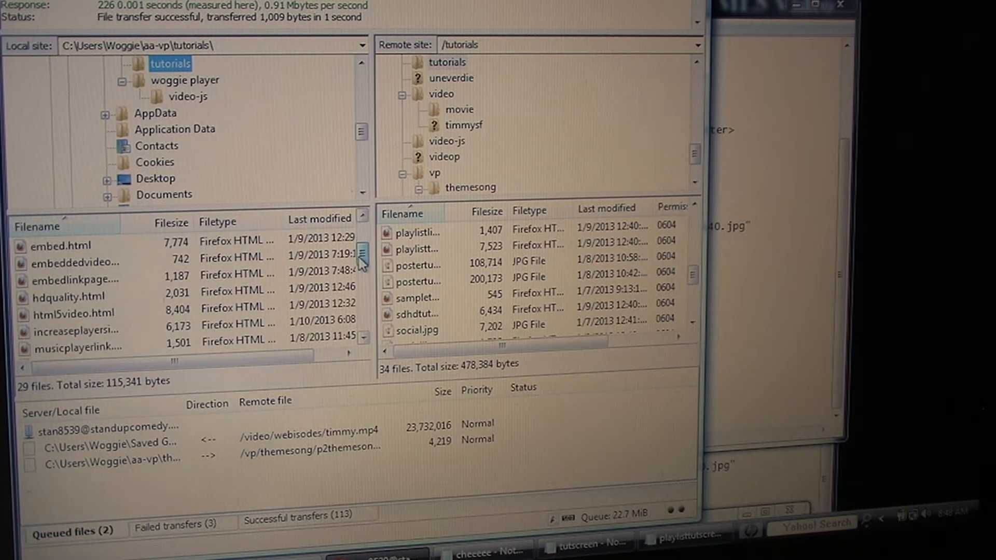
pyautogui.scroll(-3)
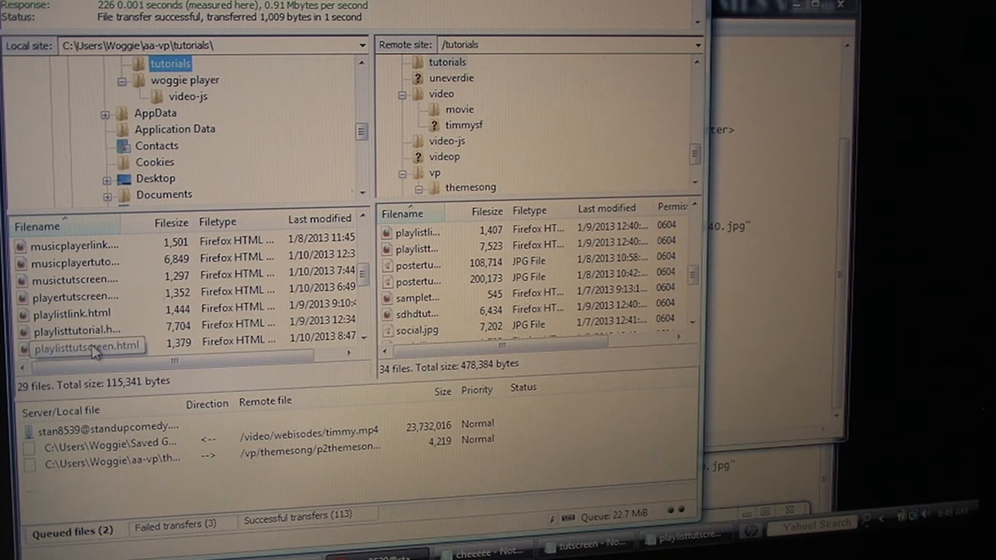
pyautogui.click(86, 347)
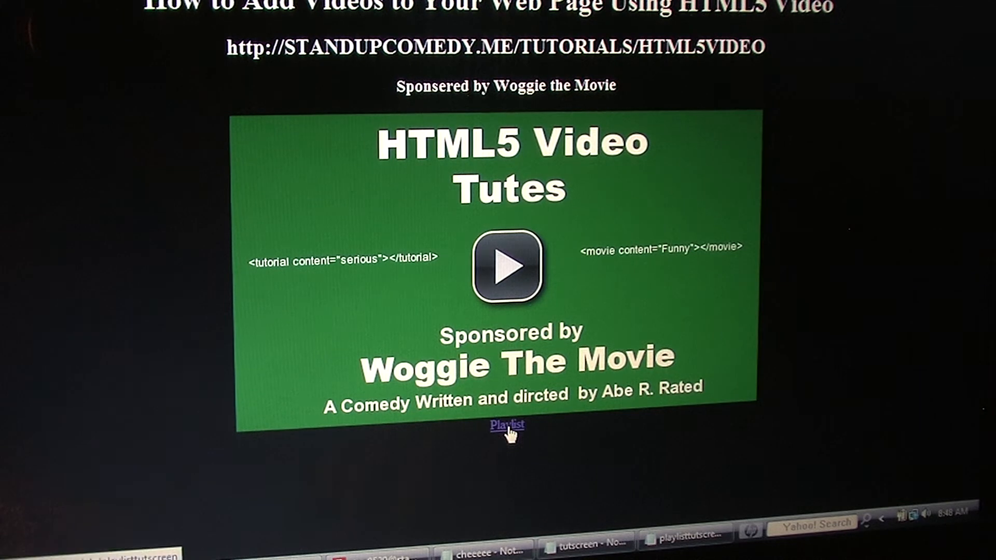
pyautogui.click(507, 425)
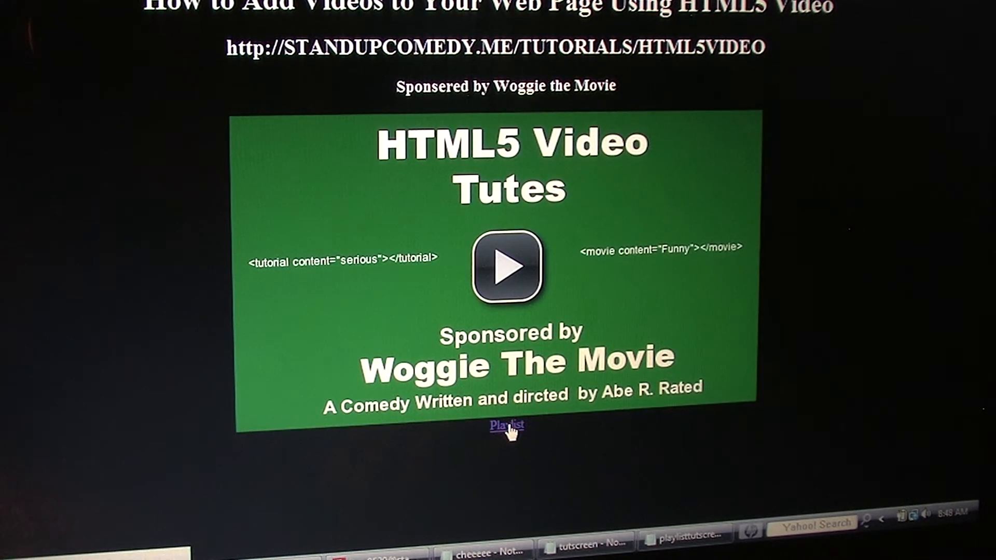
pyautogui.click(505, 425)
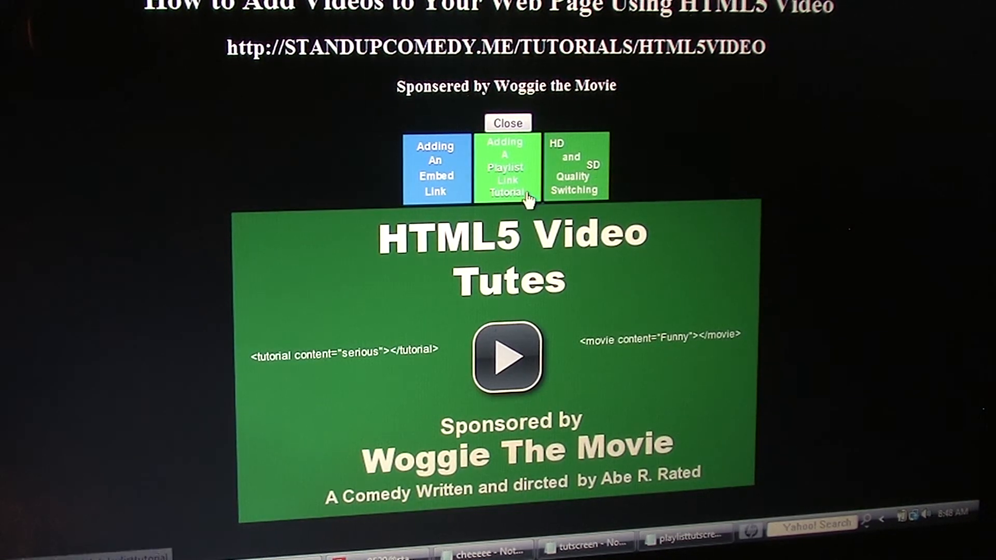
pyautogui.click(508, 123)
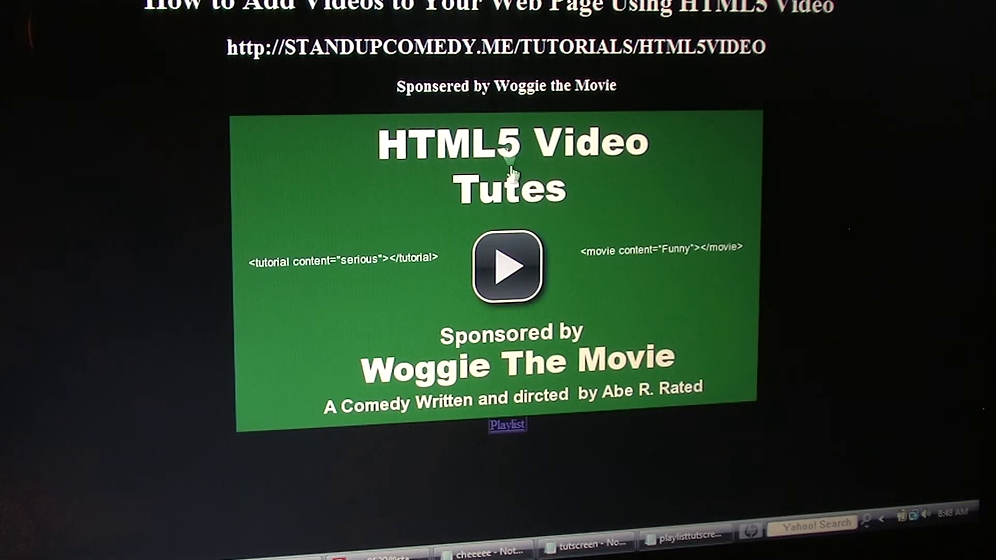
pyautogui.moveTo(509, 430)
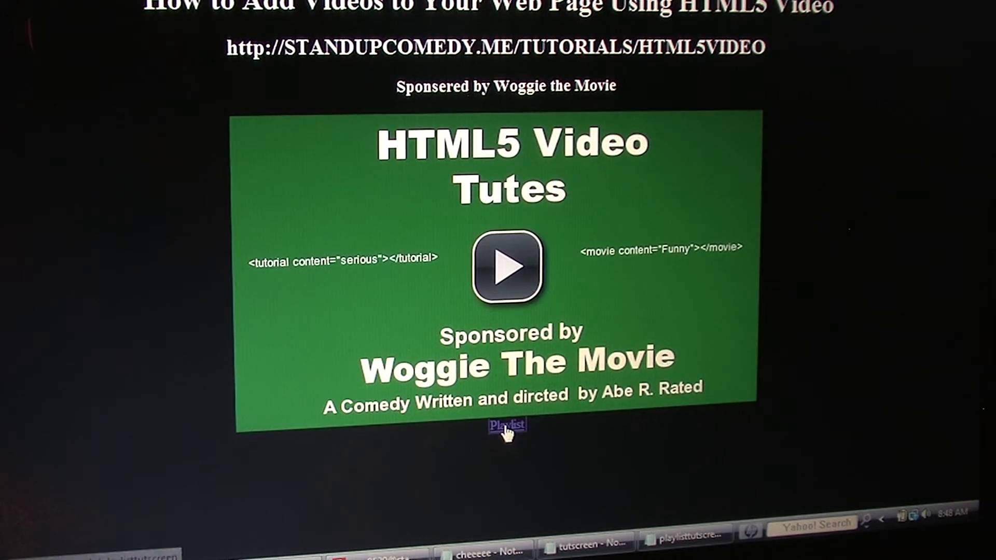
pyautogui.click(505, 425)
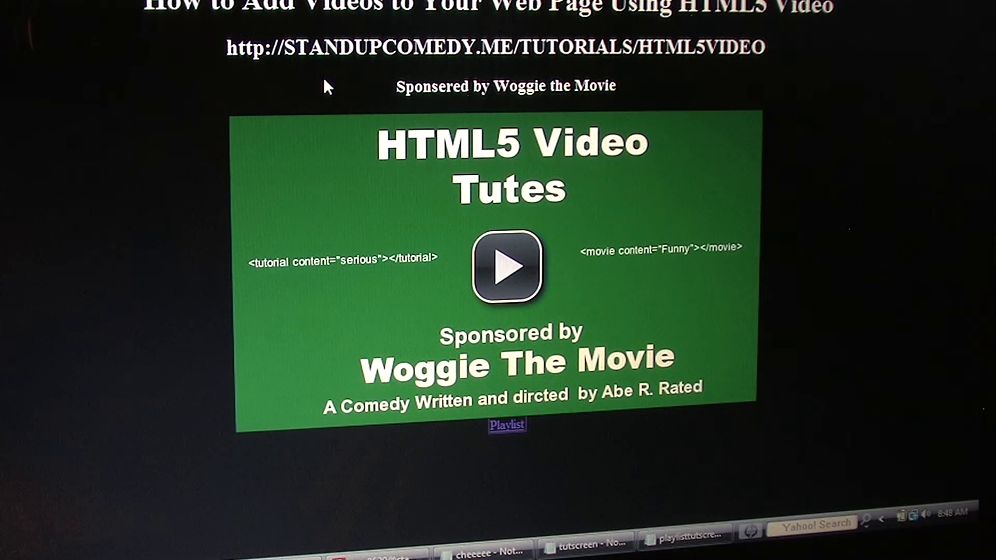
pyautogui.moveTo(349, 108)
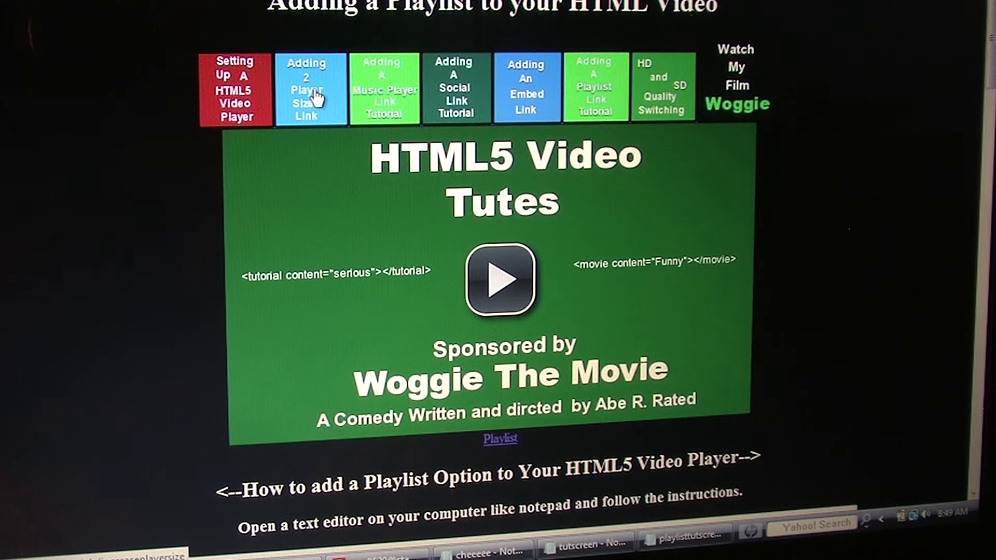
# Step: Try the larger player size, then play the Hollywood Highlander track in the music player overlay and close it
pyautogui.click(307, 89)
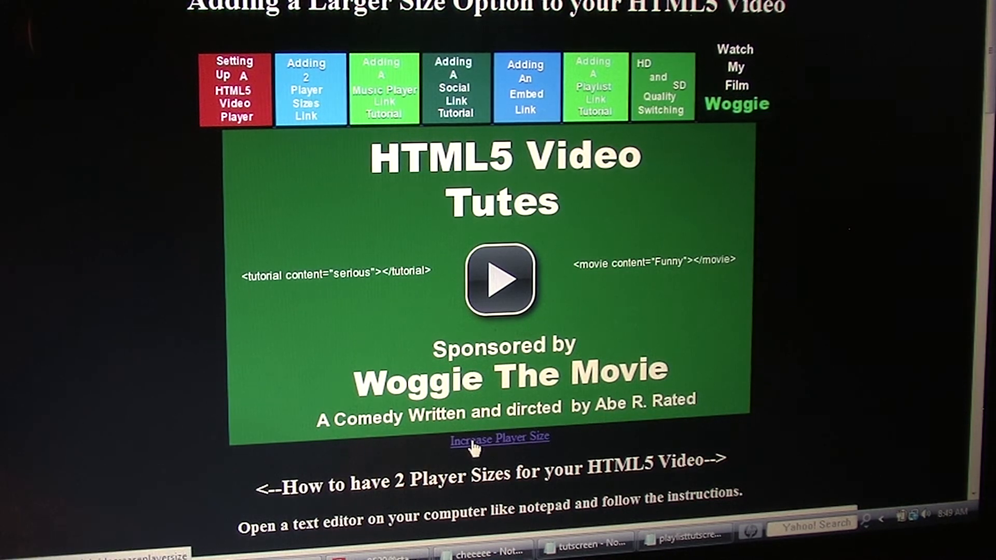
pyautogui.click(499, 437)
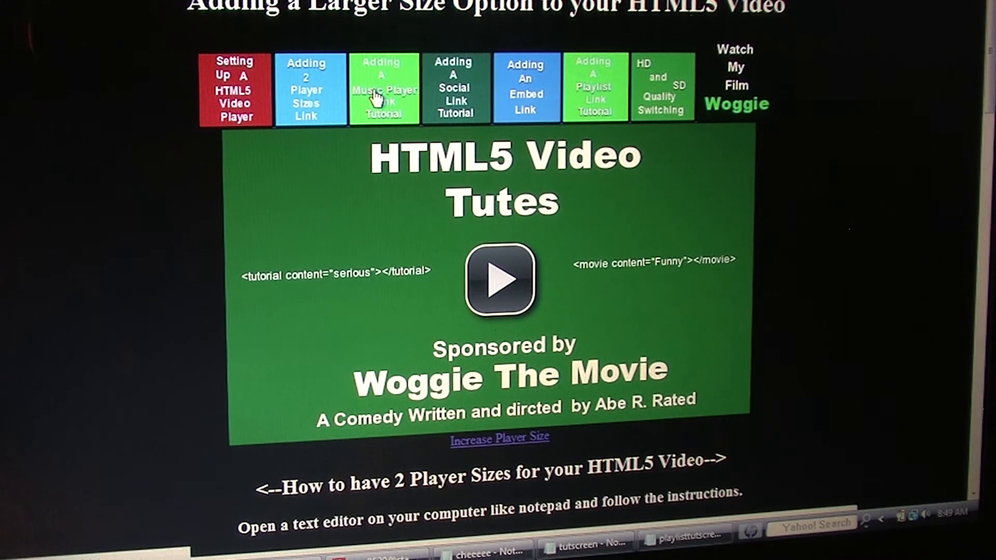
pyautogui.click(383, 87)
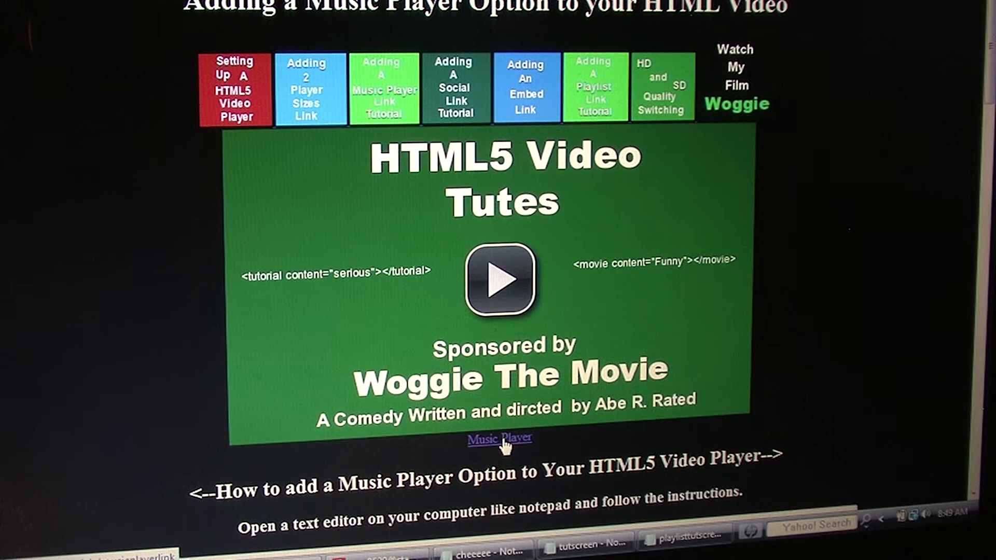
pyautogui.click(499, 439)
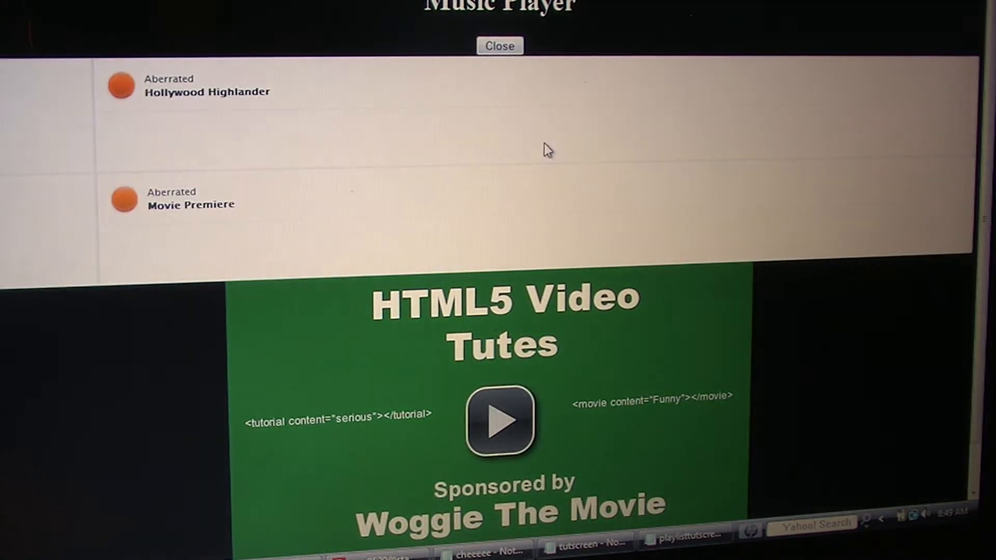
pyautogui.click(120, 86)
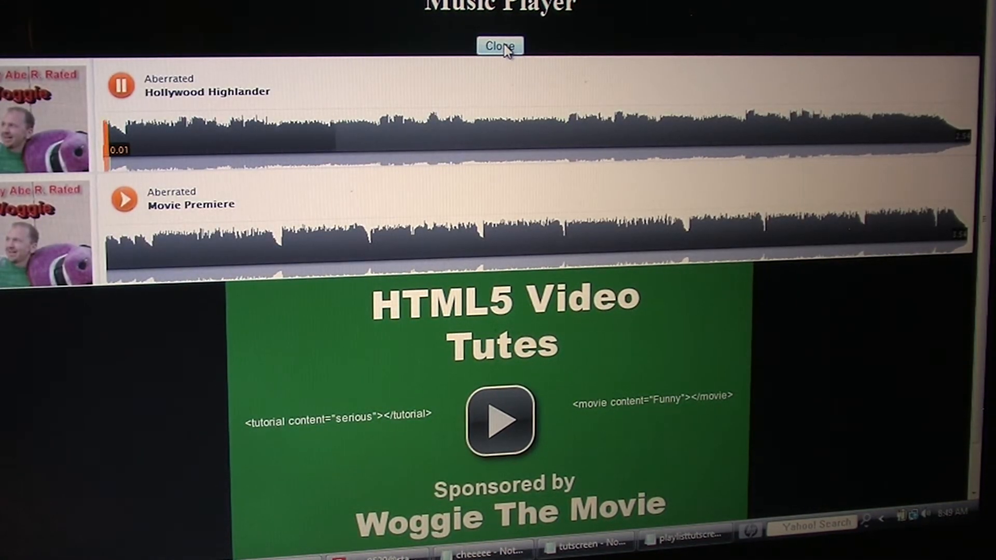
pyautogui.click(499, 46)
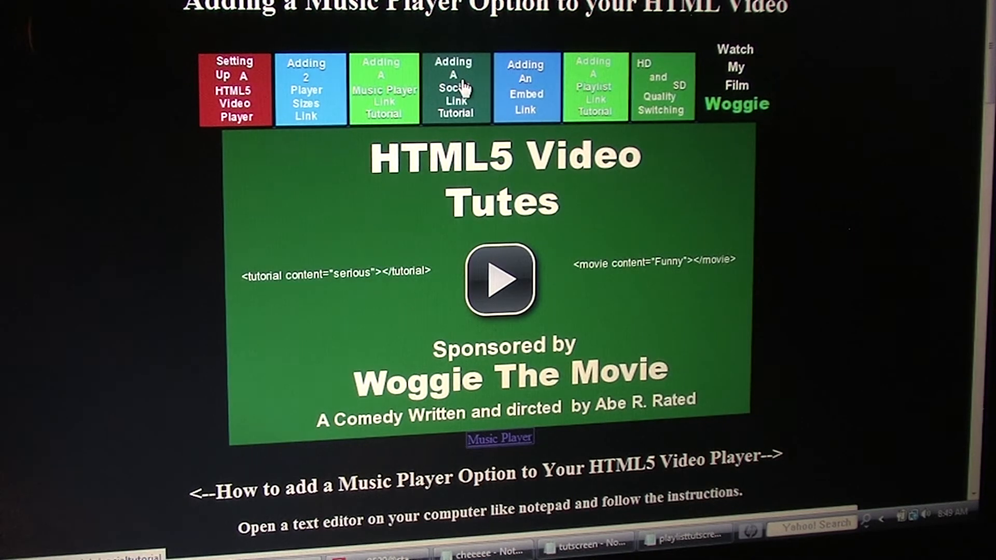
# Step: Try the social sharing overlay and close it, then try the embed video option on its tutorial page
pyautogui.click(453, 87)
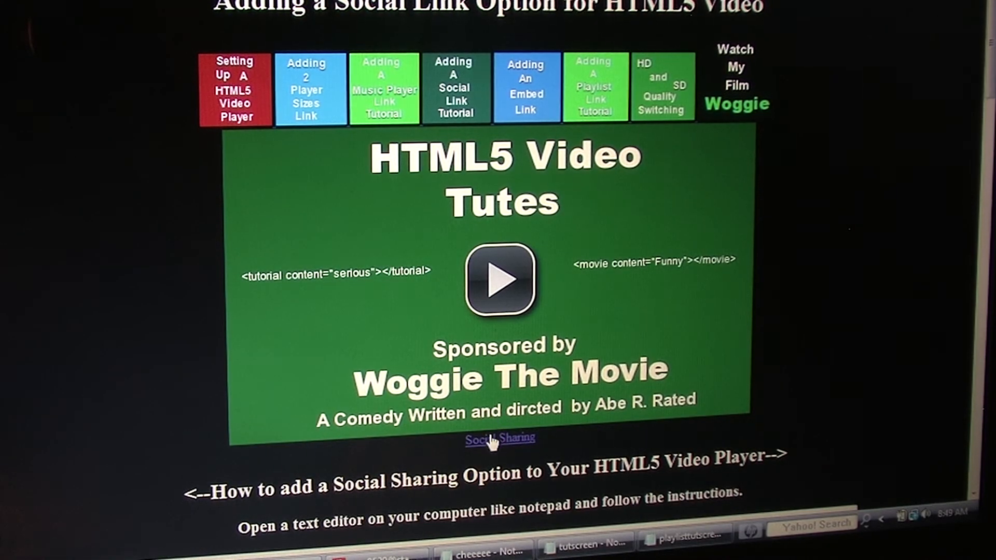
pyautogui.click(500, 438)
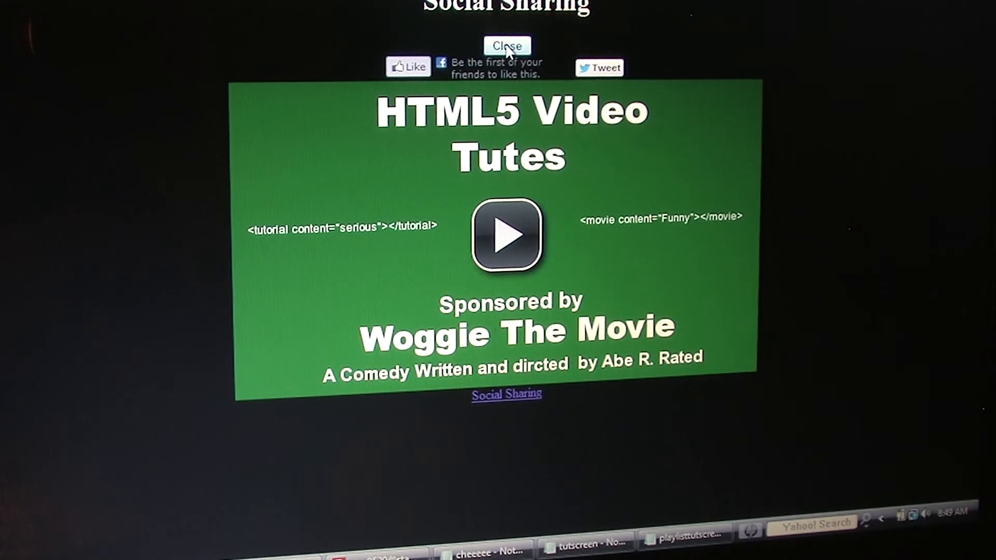
pyautogui.click(506, 46)
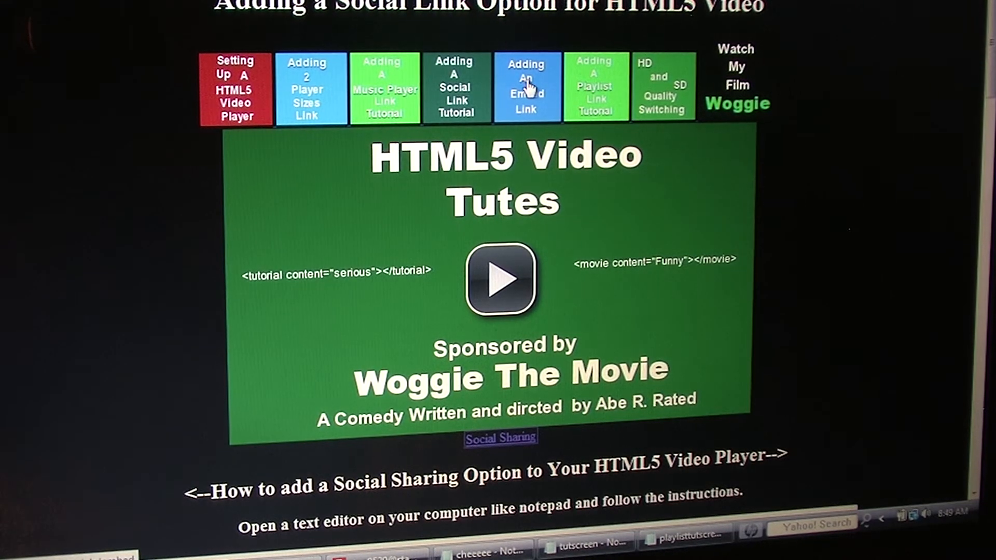
pyautogui.click(525, 87)
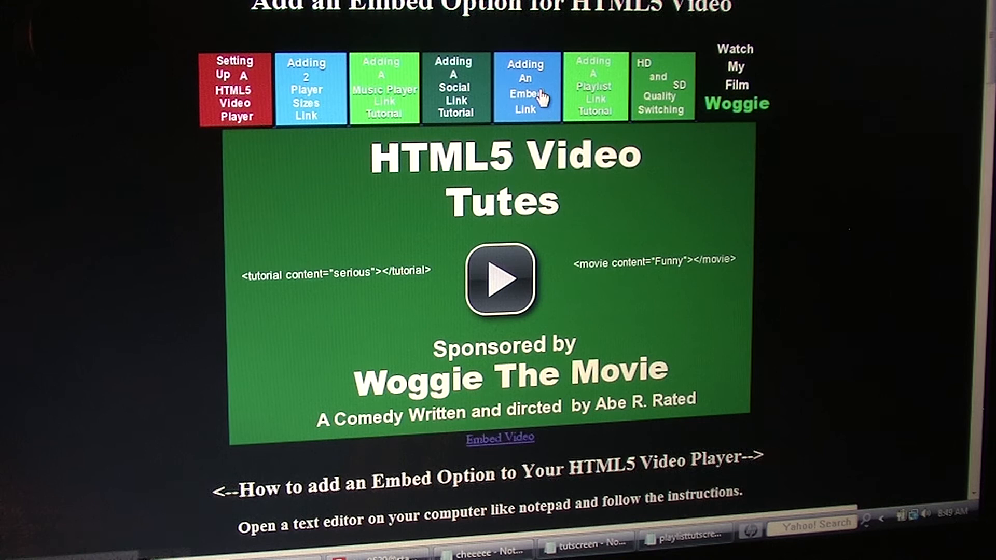
pyautogui.click(499, 438)
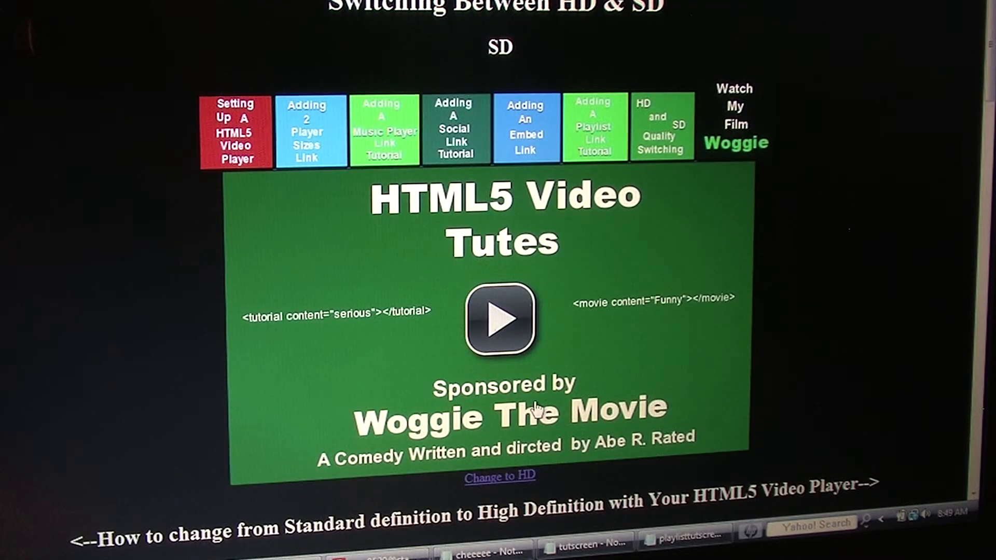
# Step: Toggle the demo video between HD and SD several times, then go to the Watch My Film Woggie page
pyautogui.click(499, 476)
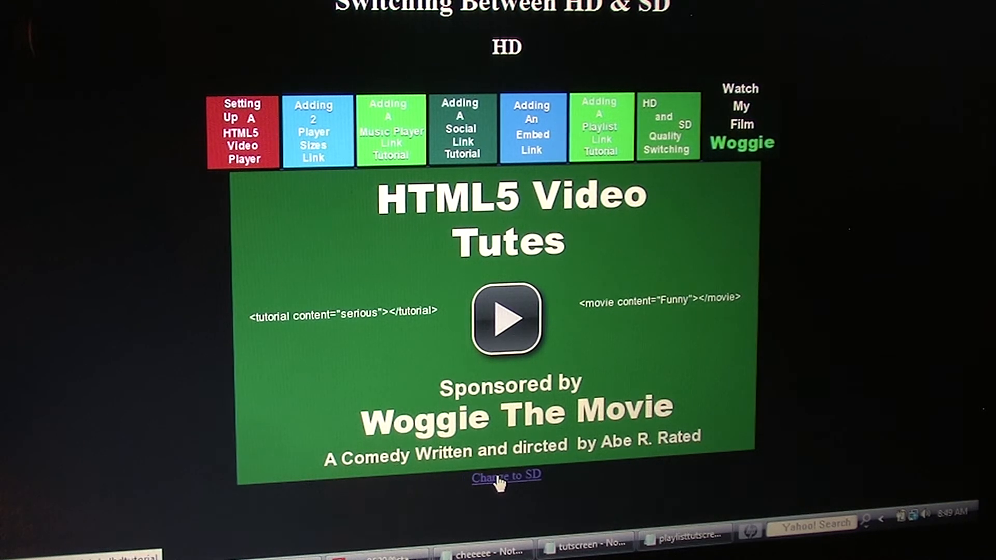
pyautogui.click(505, 477)
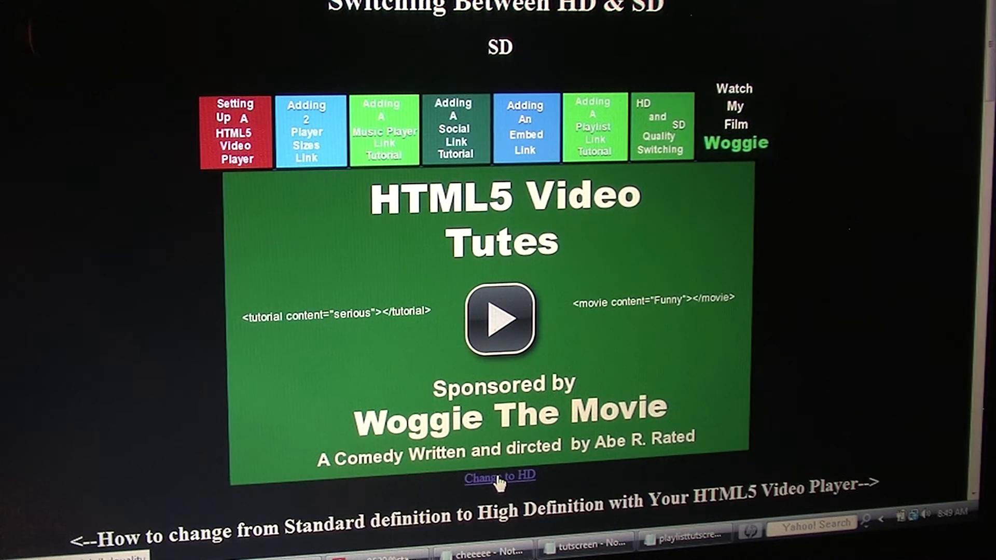
pyautogui.click(499, 476)
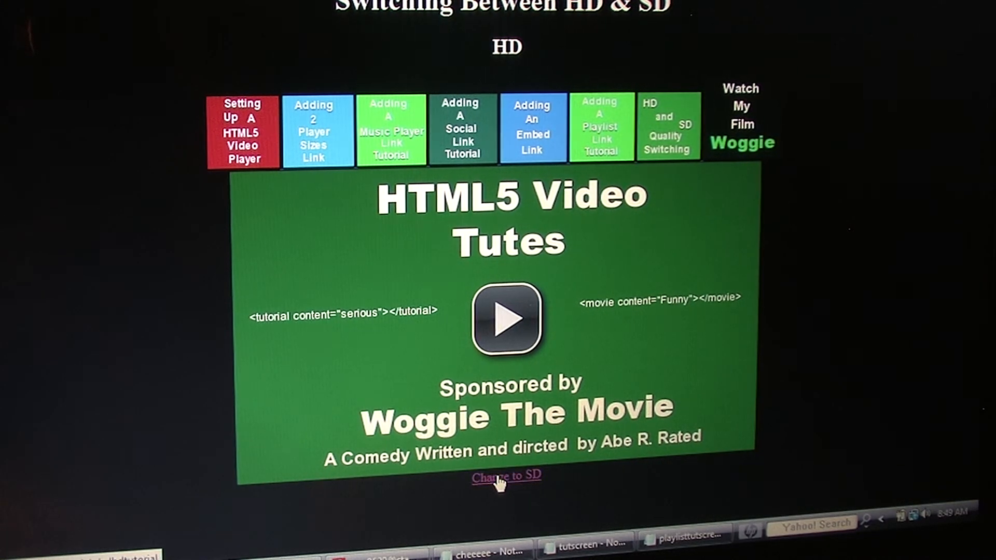
pyautogui.click(506, 477)
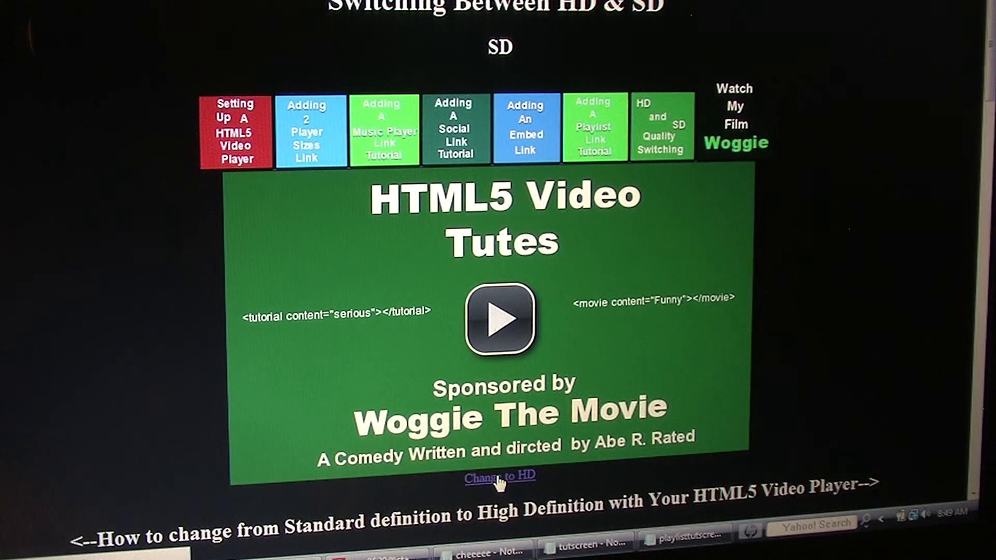
pyautogui.click(500, 476)
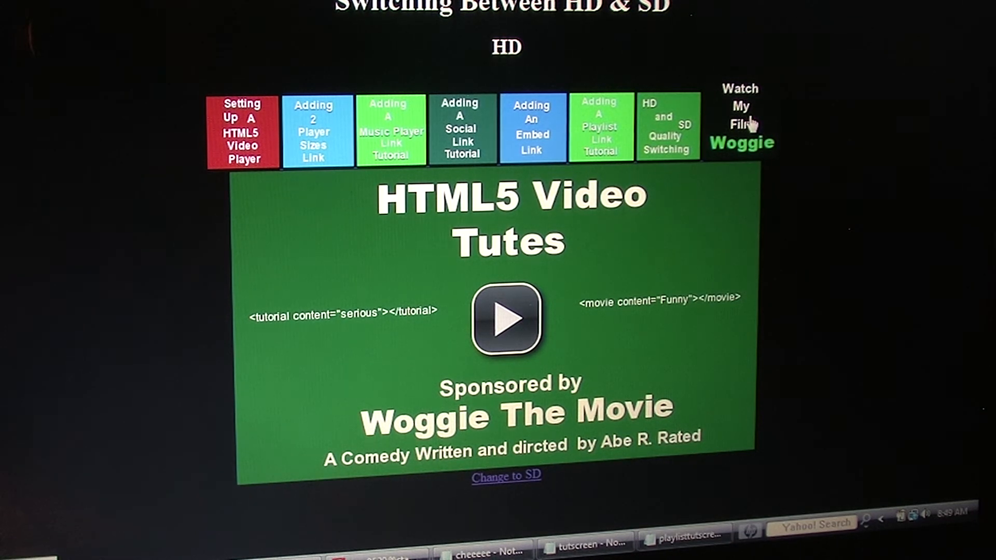
pyautogui.click(740, 114)
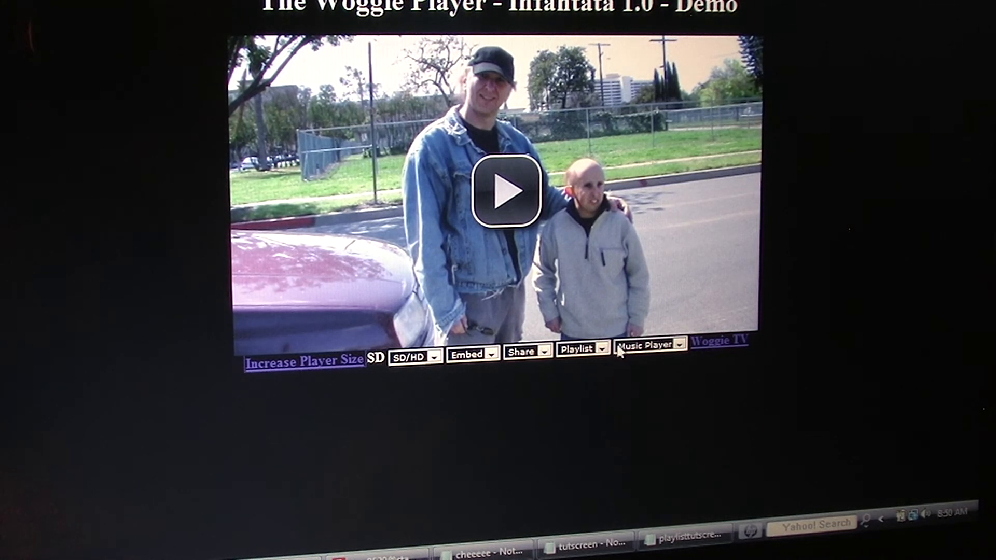
pyautogui.click(601, 349)
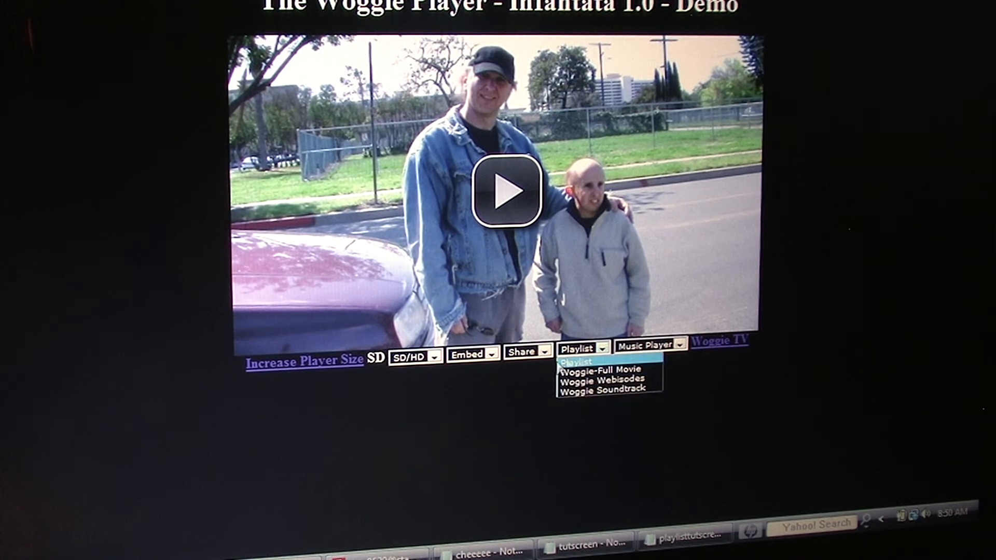
pyautogui.moveTo(496, 377)
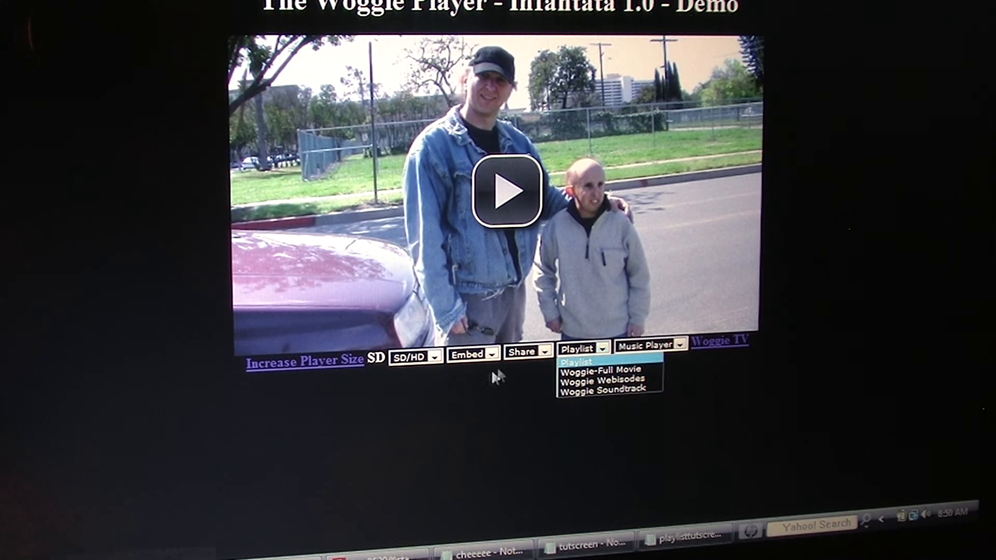
pyautogui.click(545, 353)
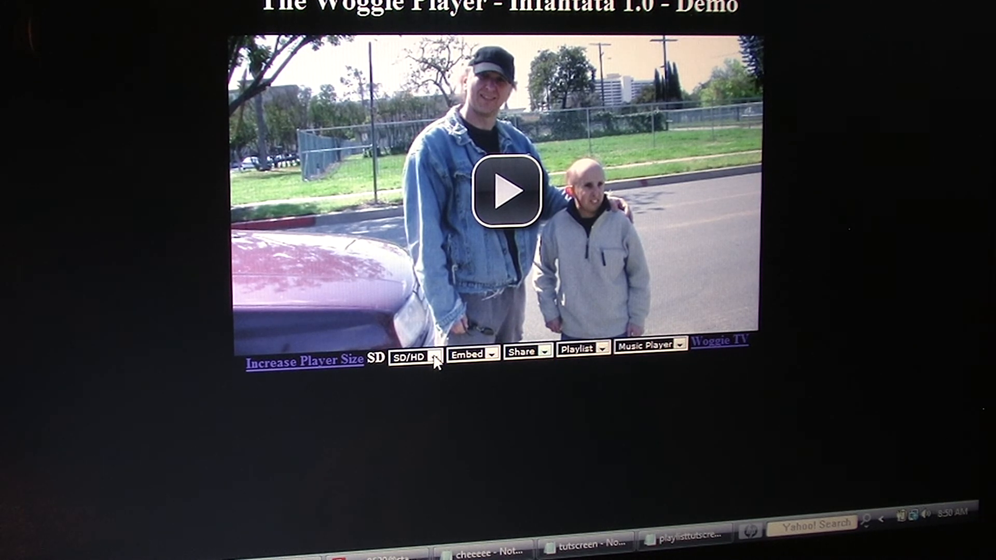
pyautogui.click(434, 356)
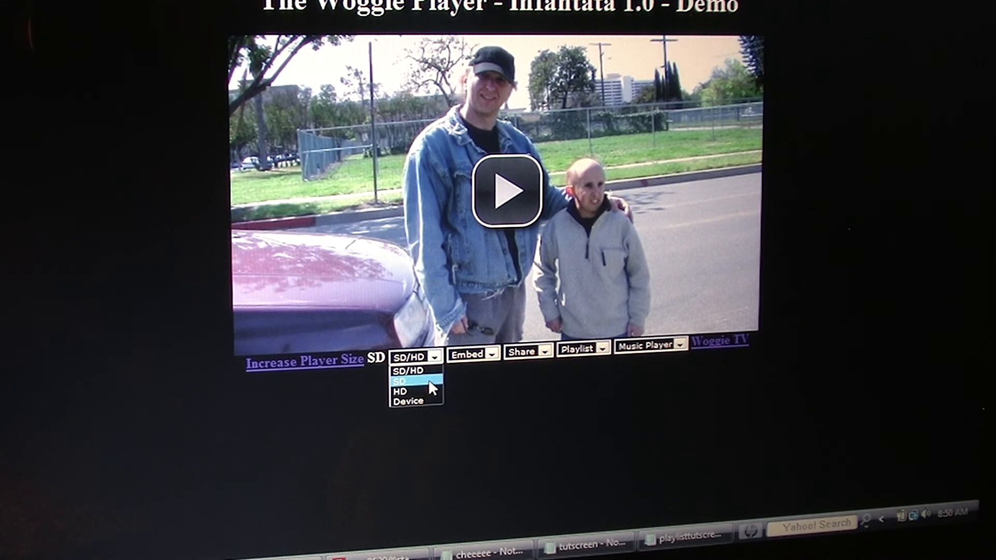
pyautogui.moveTo(410, 402)
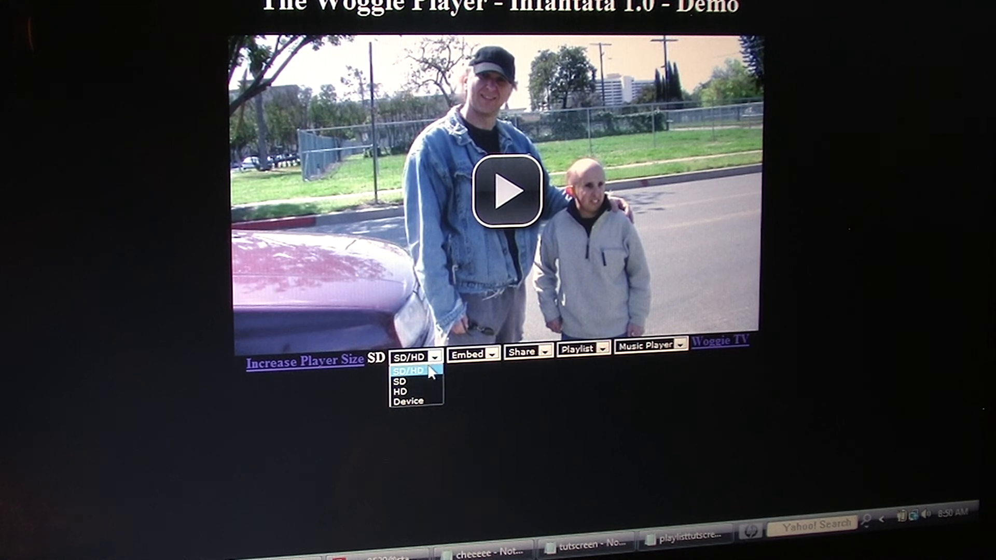
pyautogui.click(411, 371)
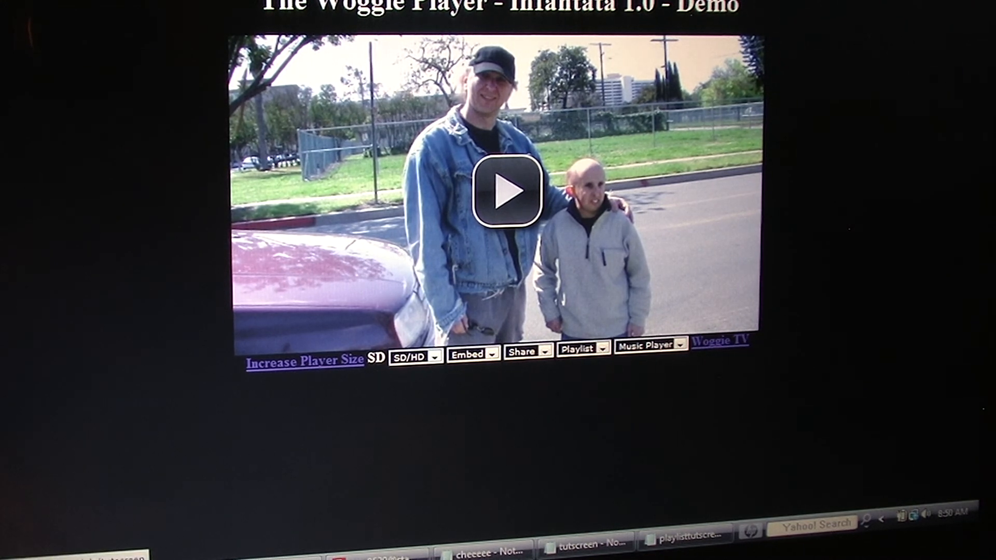